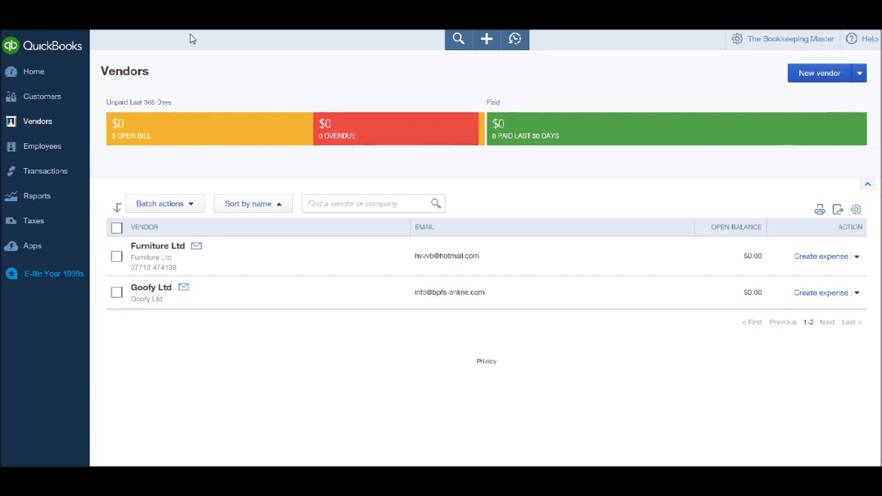
pyautogui.moveTo(48, 122)
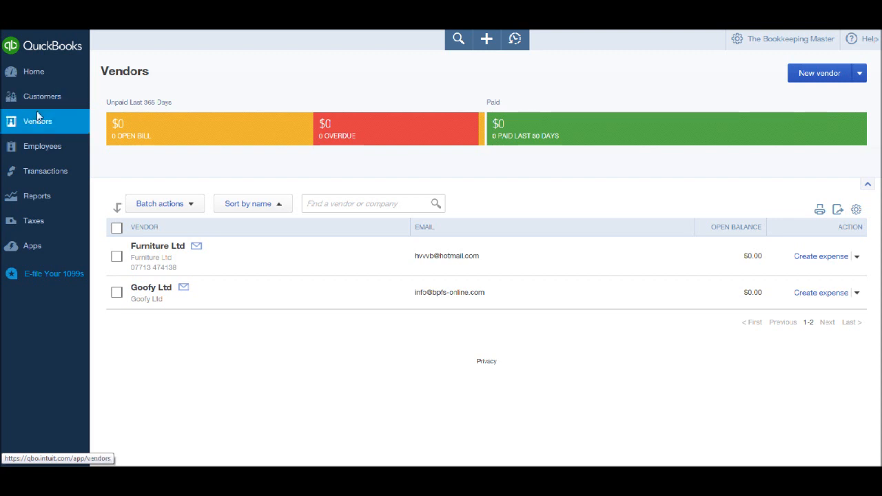
pyautogui.moveTo(38, 119)
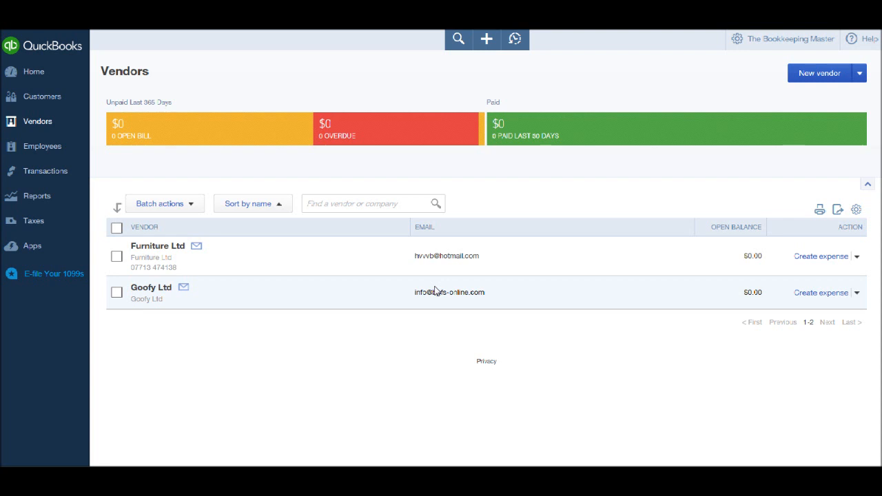
pyautogui.moveTo(509, 296)
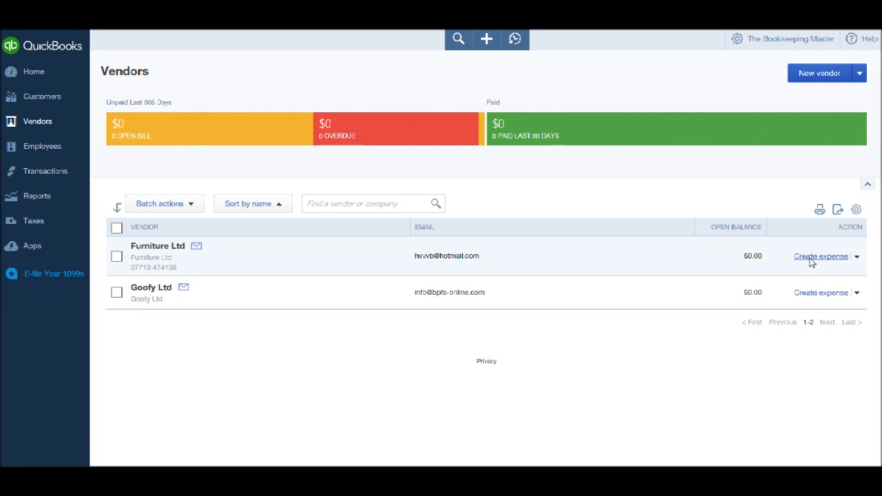
pyautogui.moveTo(807, 258)
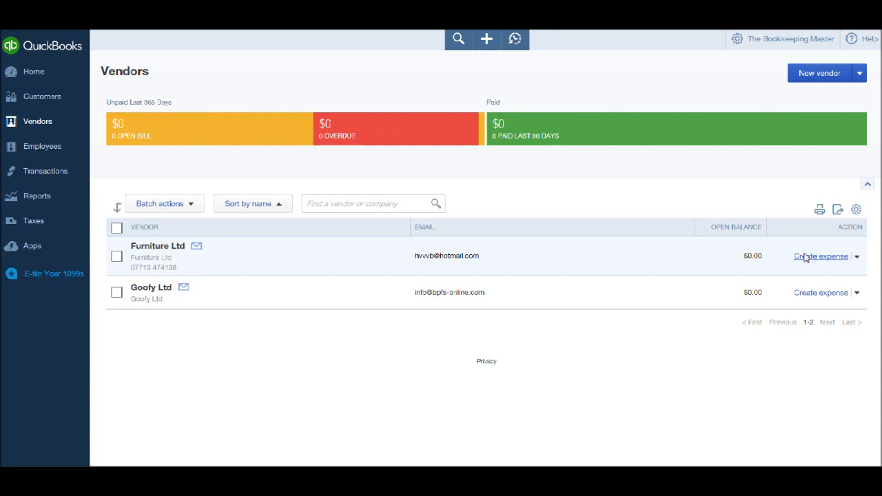
pyautogui.moveTo(792, 255)
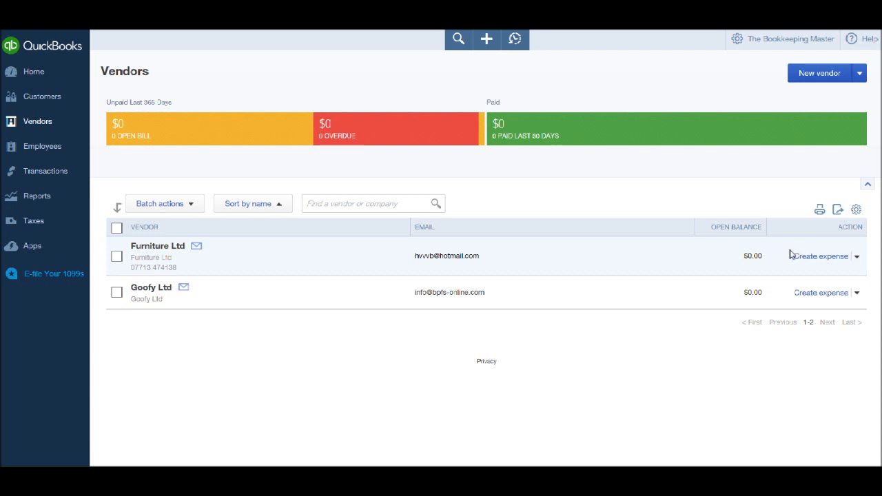
pyautogui.moveTo(463, 227)
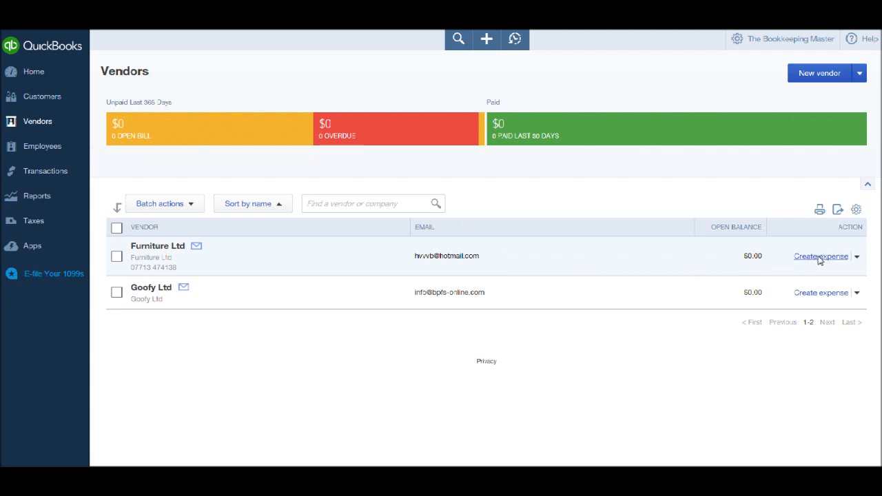
pyautogui.moveTo(815, 261)
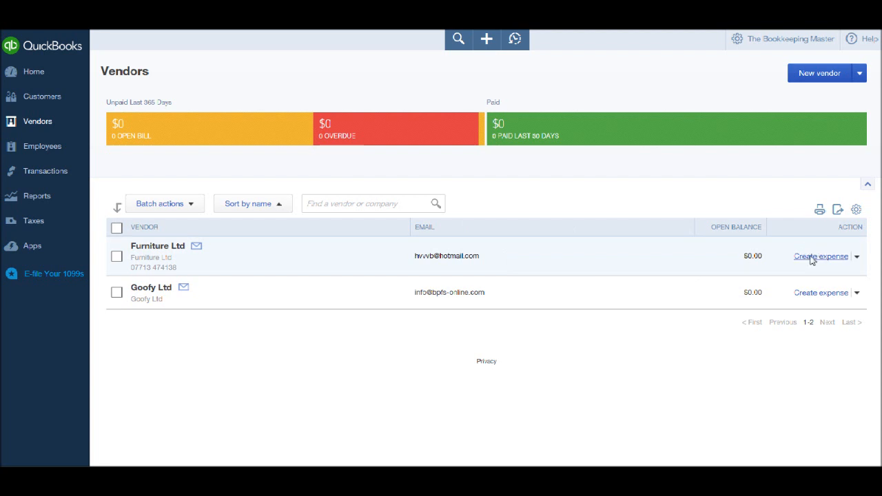
pyautogui.moveTo(818, 275)
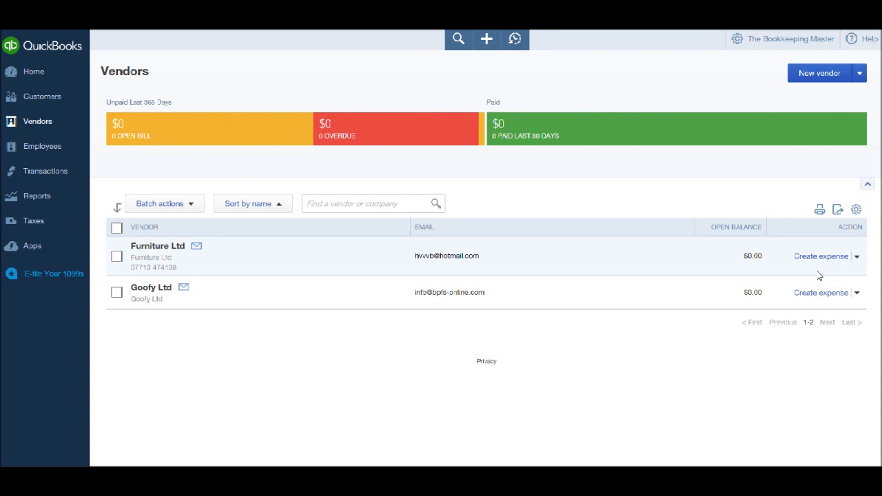
pyautogui.moveTo(817, 266)
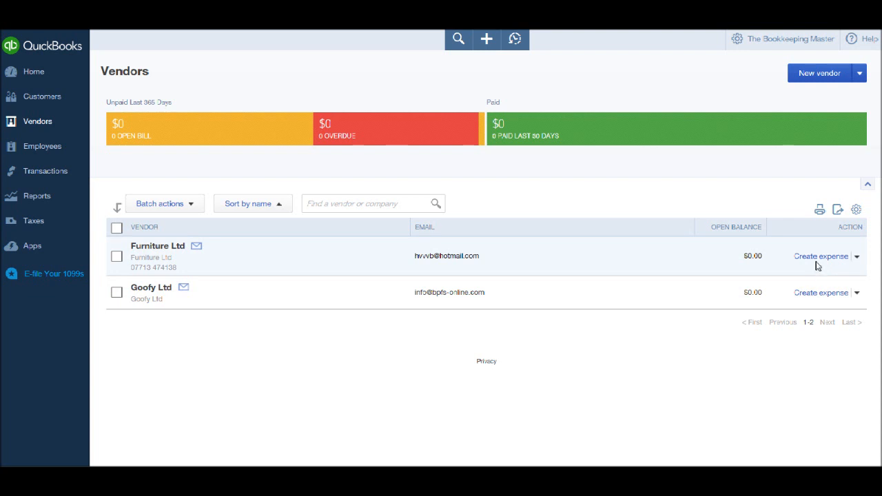
pyautogui.moveTo(820, 256)
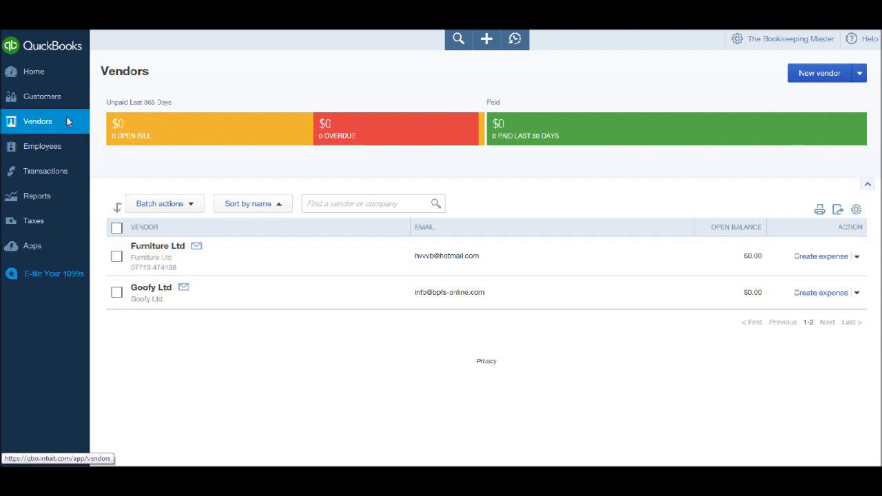
# Browse the customer list, return to Vendors and start an expense for Furniture Ltd
pyautogui.click(41, 97)
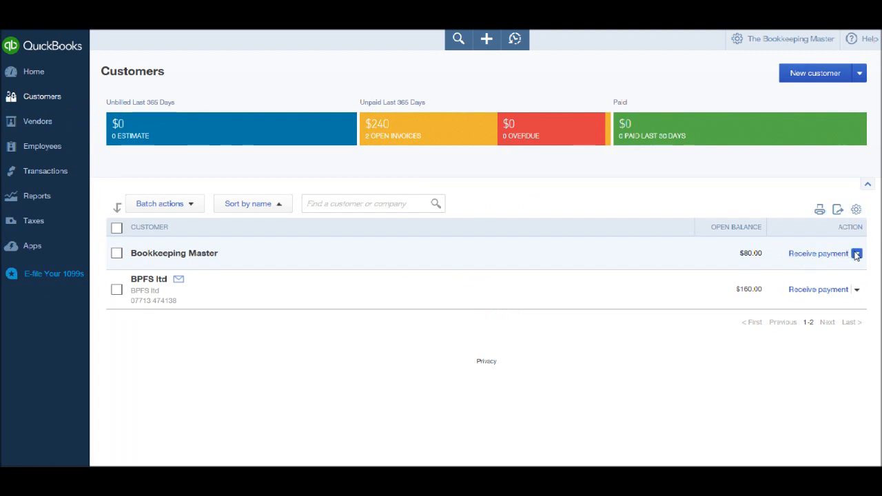
pyautogui.click(857, 253)
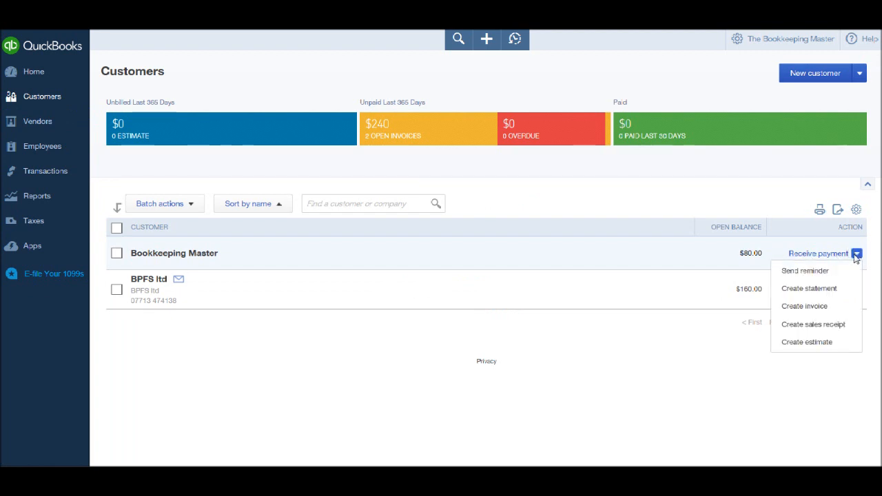
pyautogui.moveTo(805, 306)
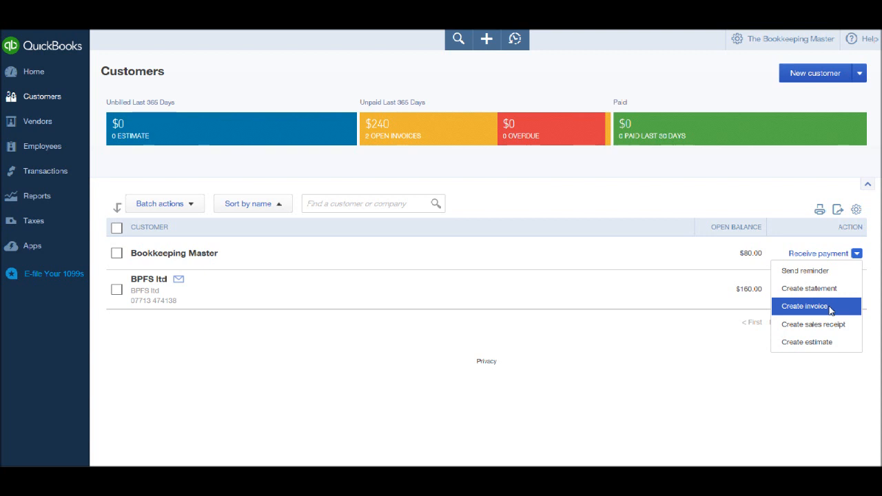
pyautogui.click(37, 121)
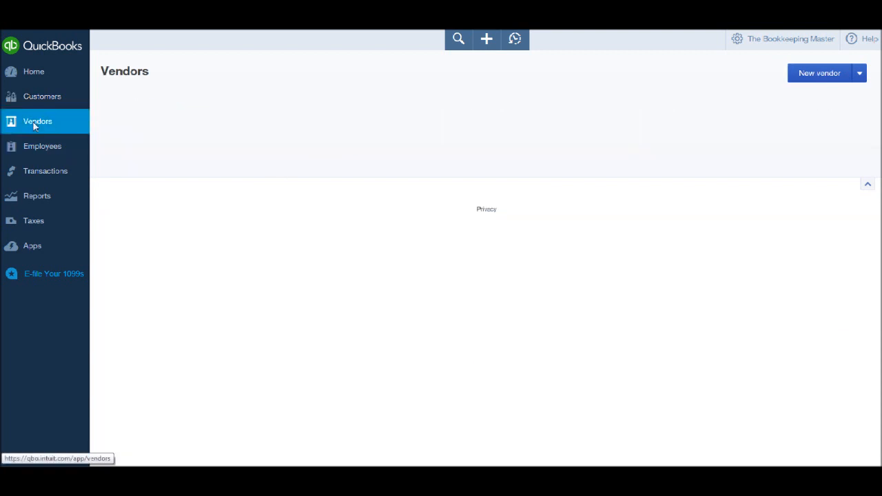
pyautogui.click(37, 121)
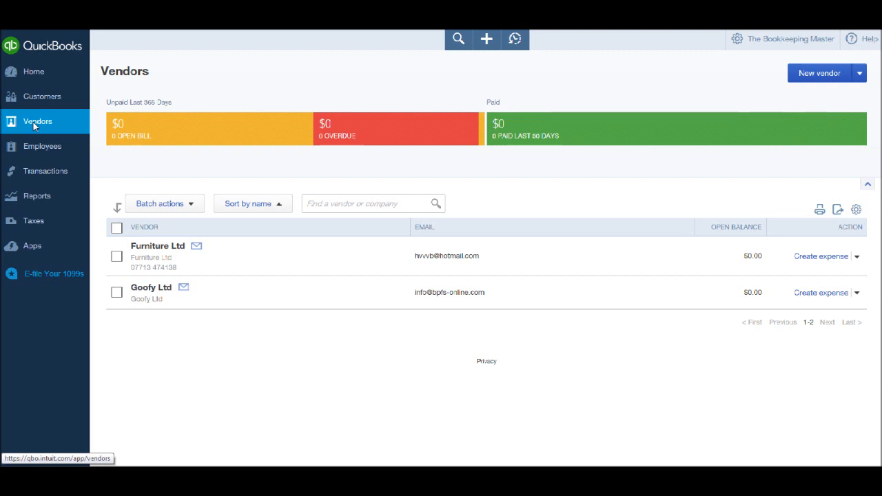
pyautogui.moveTo(788, 318)
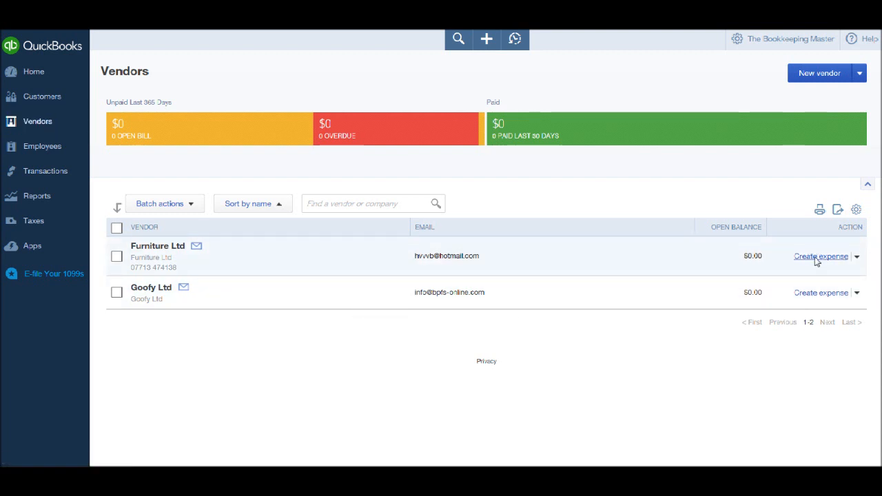
pyautogui.moveTo(113, 320)
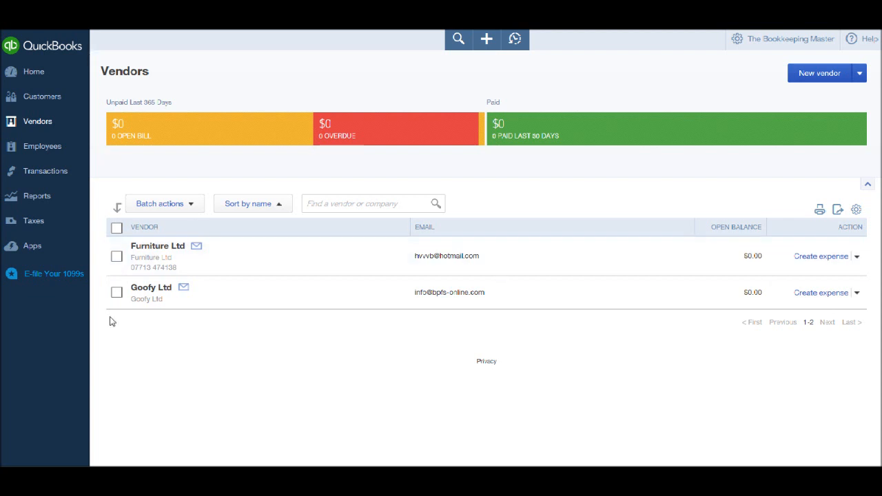
pyautogui.moveTo(522, 190)
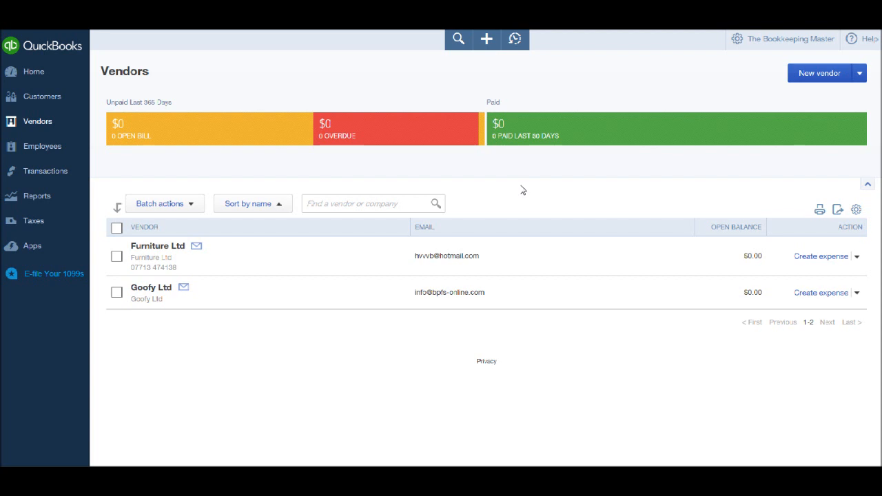
pyautogui.moveTo(152, 288)
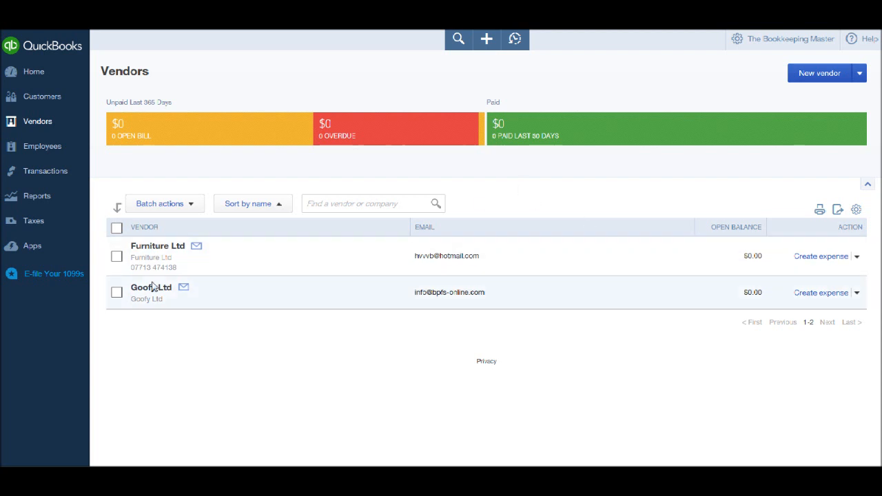
pyautogui.moveTo(157, 245)
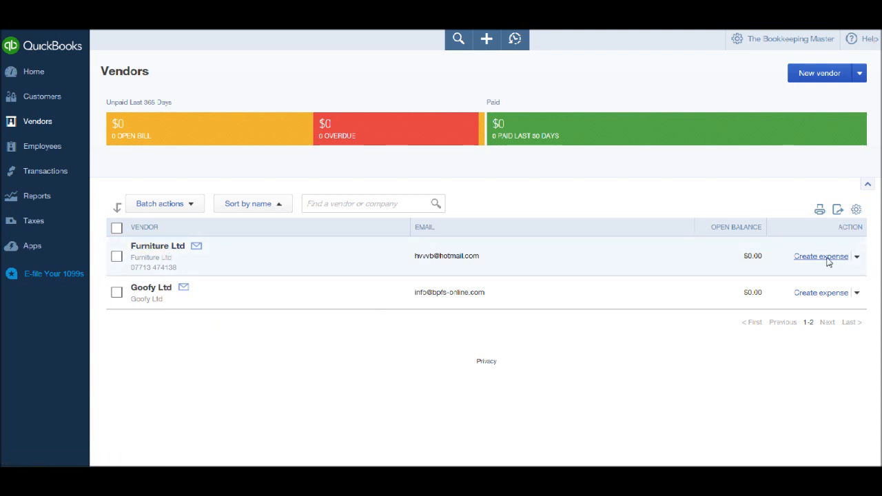
pyautogui.click(820, 255)
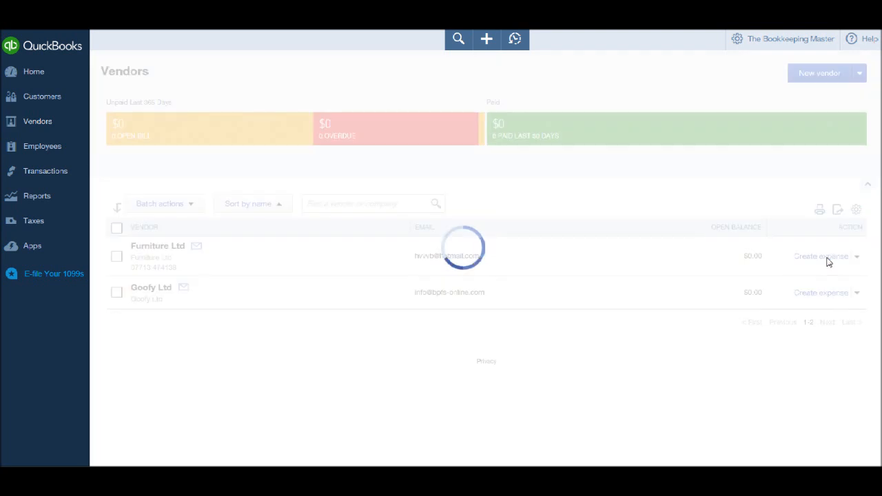
# Pay the Furniture Ltd expense from Barclays Current Account after abandoning a new-account attempt
pyautogui.click(821, 255)
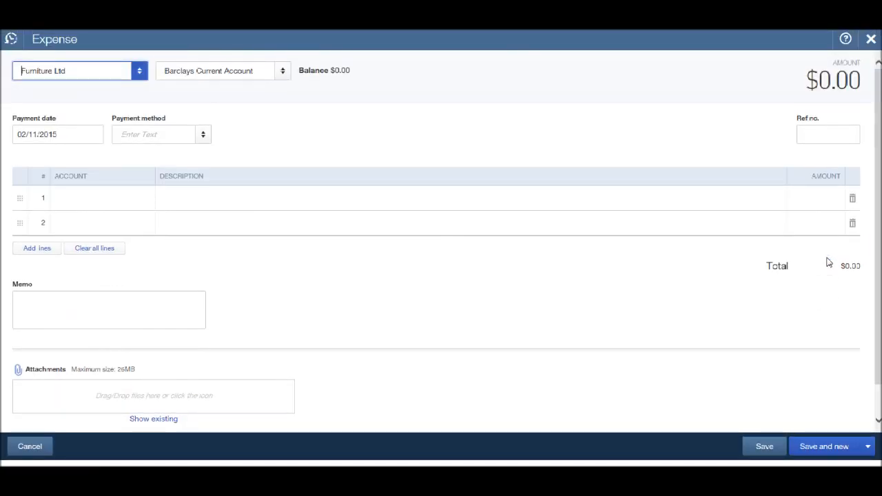
pyautogui.moveTo(69, 110)
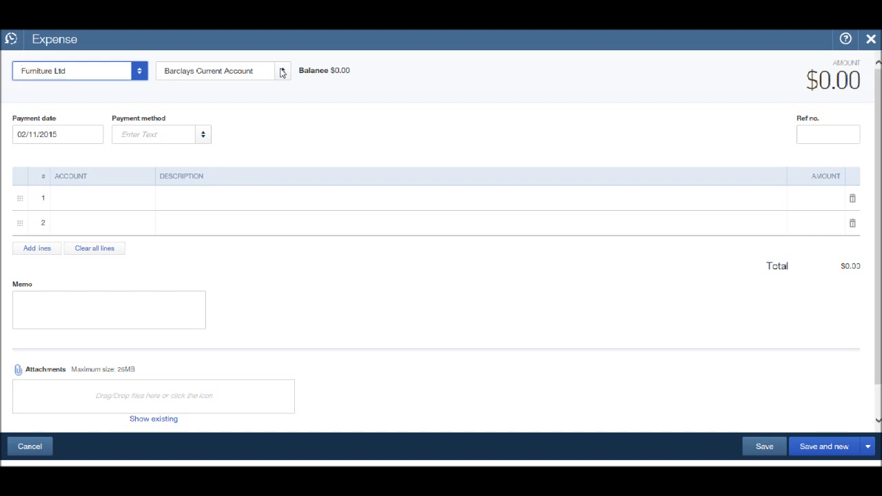
pyautogui.click(281, 70)
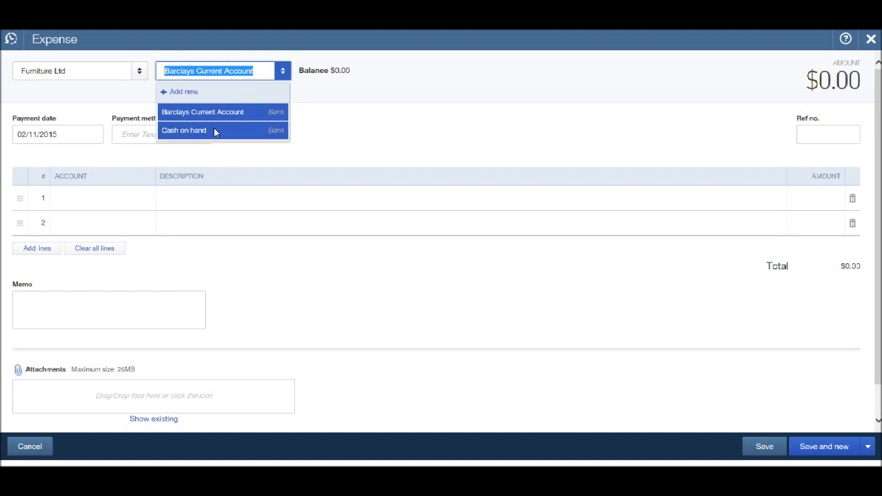
pyautogui.moveTo(180, 95)
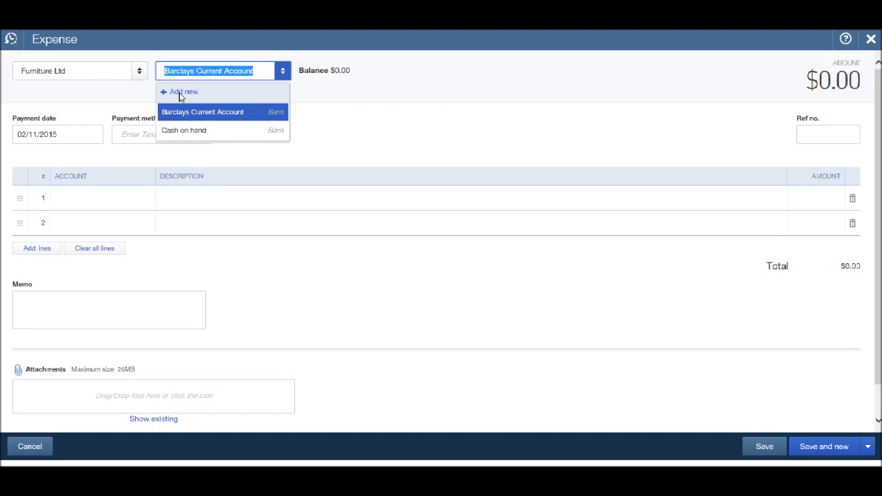
pyautogui.click(184, 91)
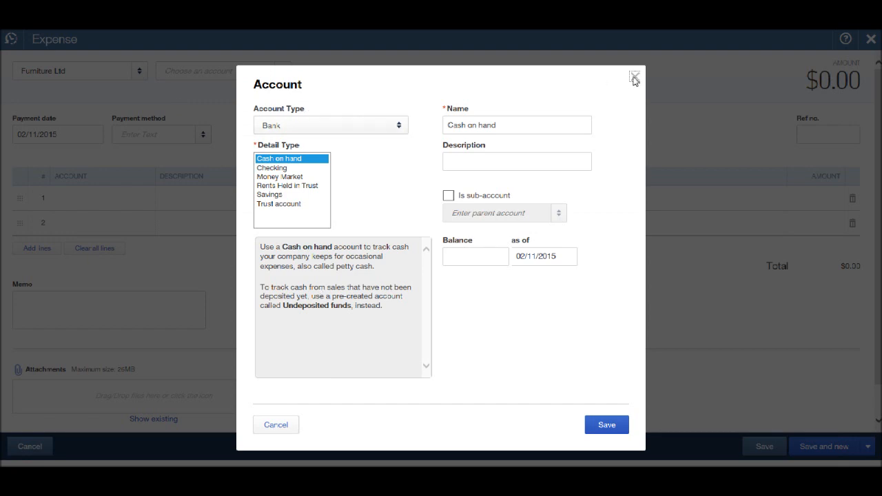
pyautogui.click(634, 76)
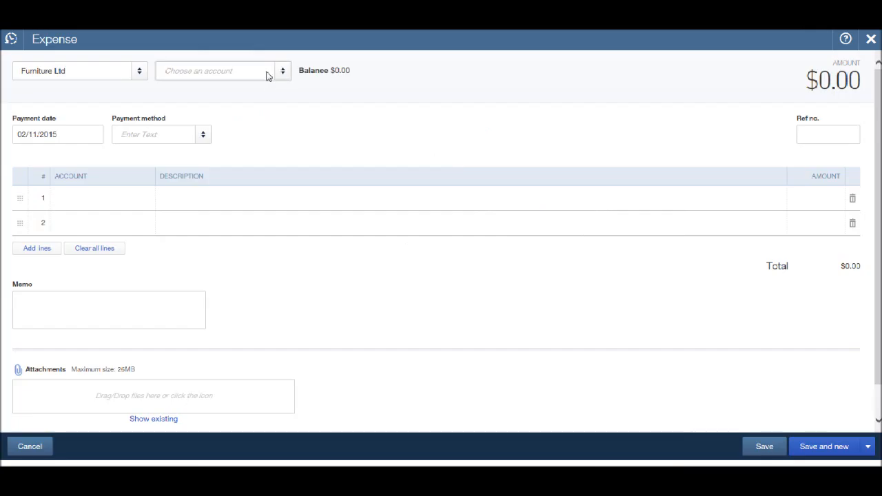
pyautogui.click(214, 70)
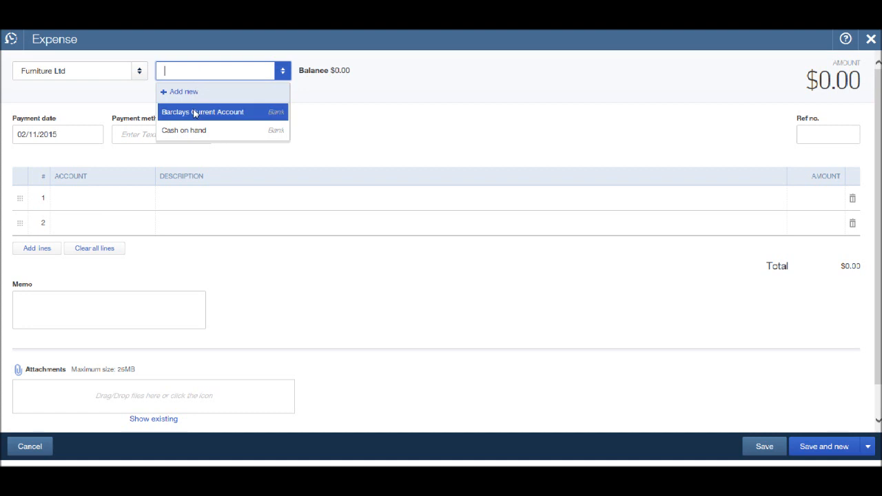
pyautogui.click(202, 112)
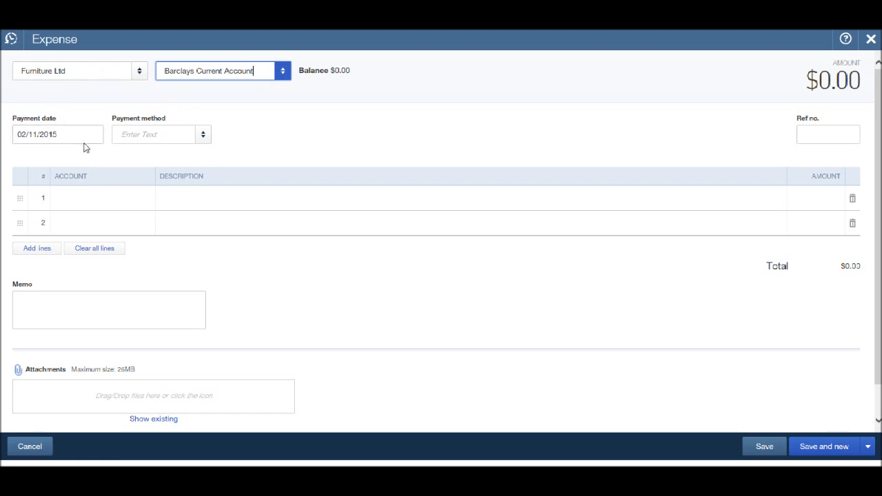
# Add a new payment method named BACS and set it on the expense
pyautogui.click(94, 133)
pyautogui.write('0')
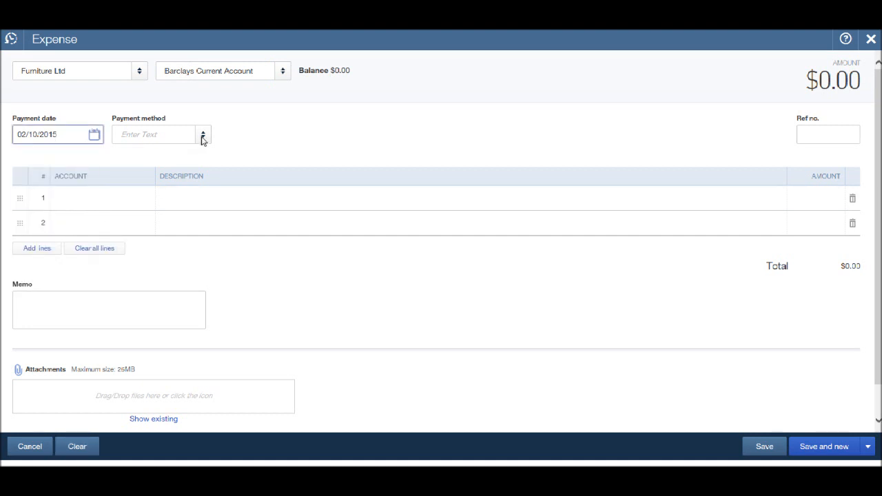
pyautogui.click(203, 135)
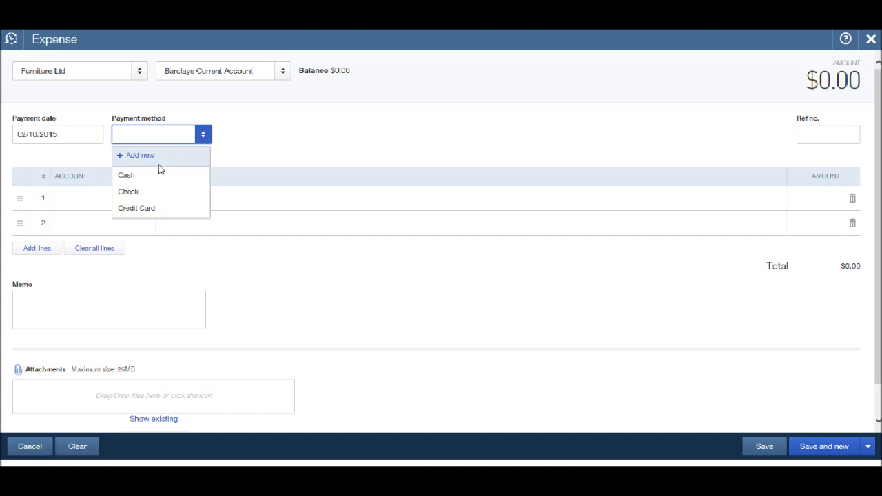
pyautogui.moveTo(165, 208)
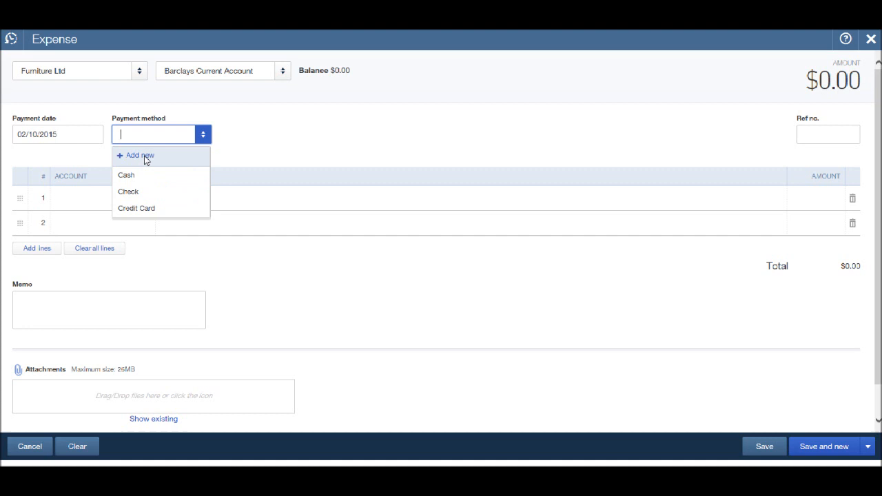
pyautogui.click(140, 154)
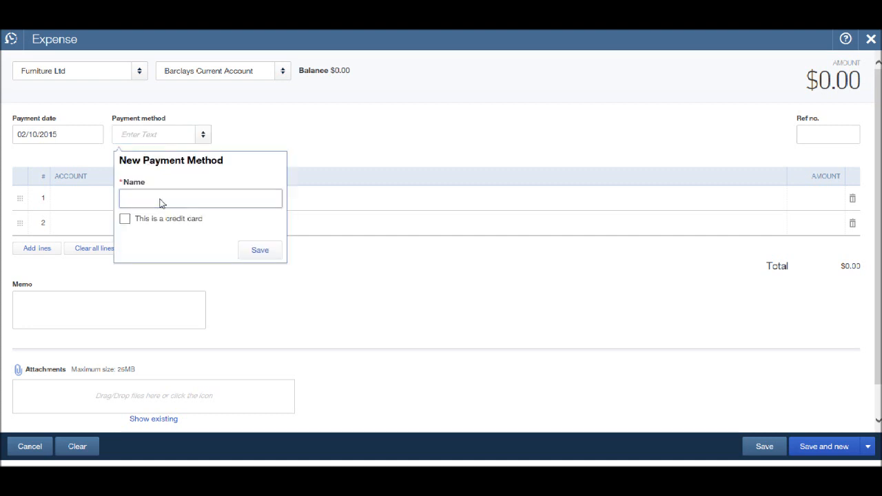
pyautogui.write('B')
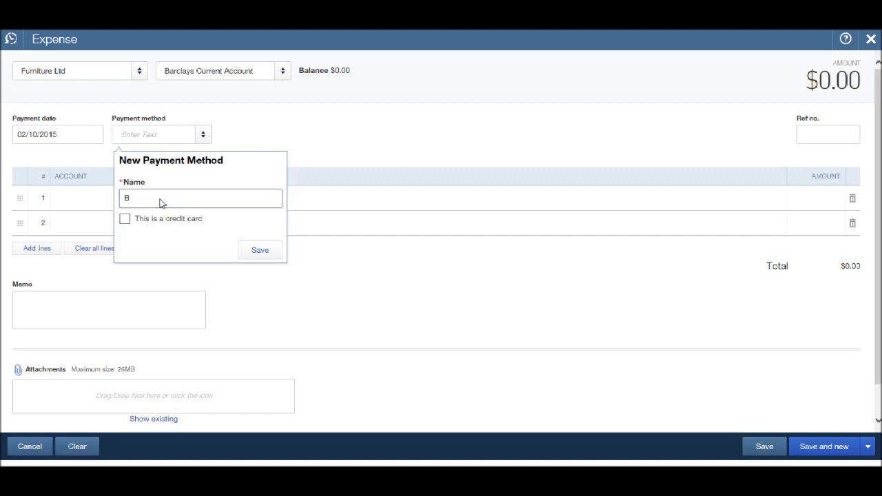
pyautogui.write('ACS')
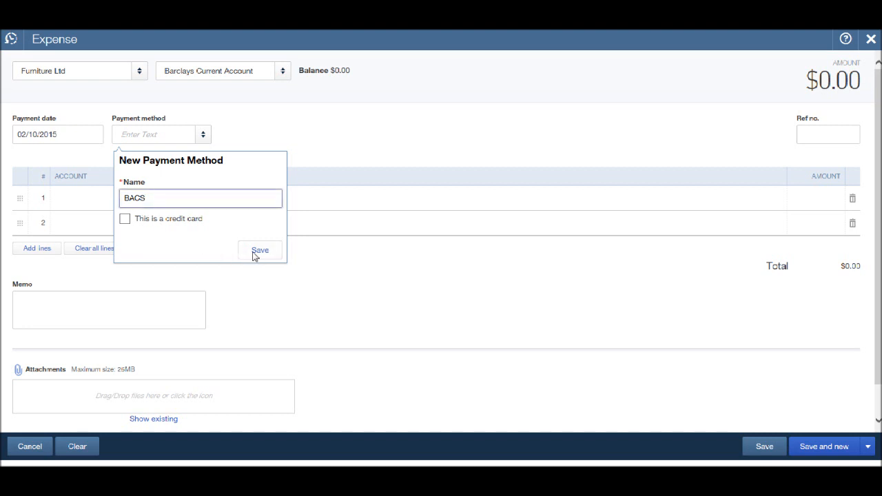
pyautogui.click(259, 249)
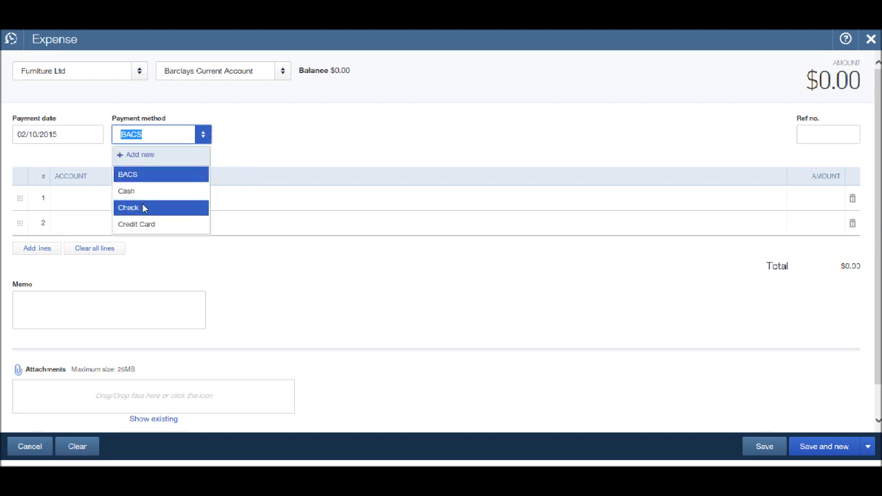
pyautogui.click(127, 173)
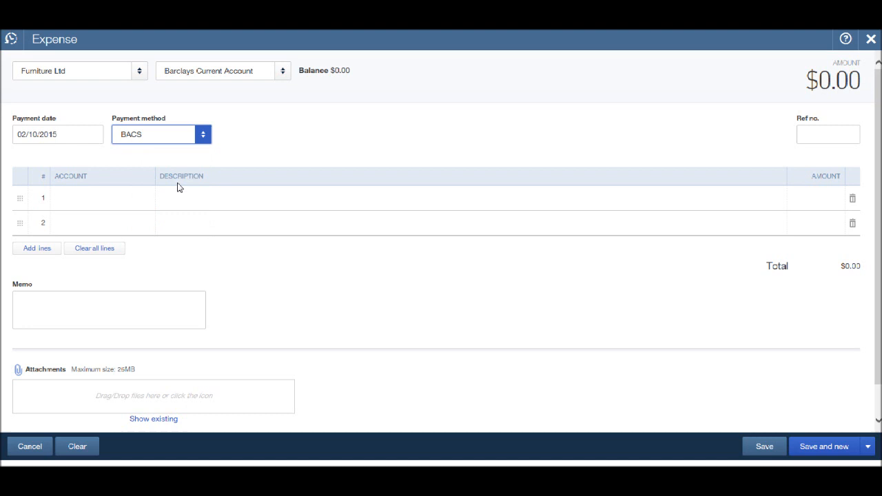
pyautogui.click(97, 199)
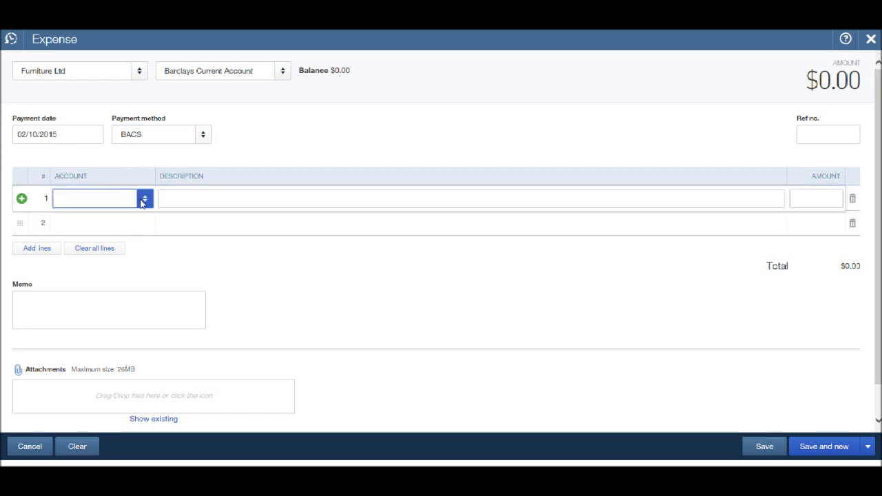
pyautogui.click(94, 199)
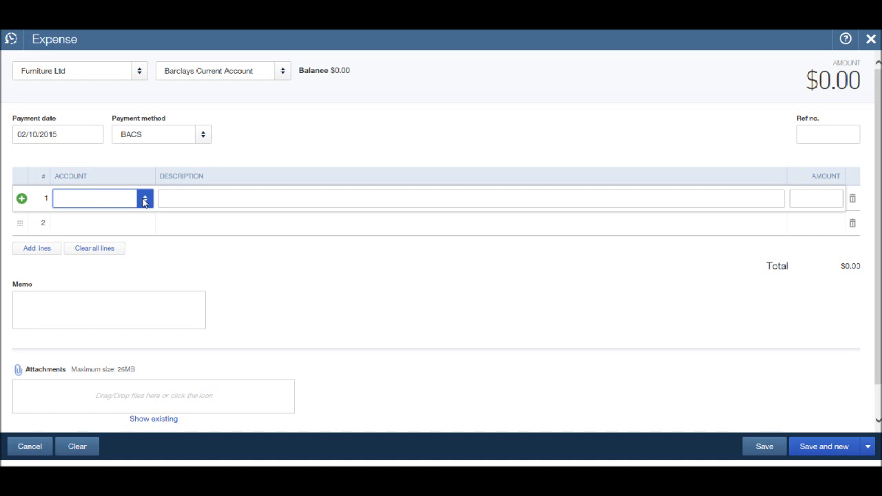
pyautogui.click(94, 198)
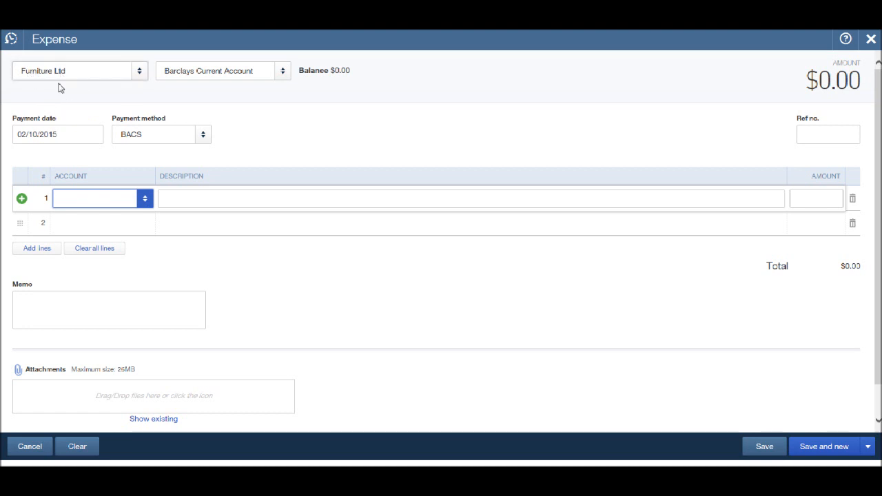
pyautogui.moveTo(150, 208)
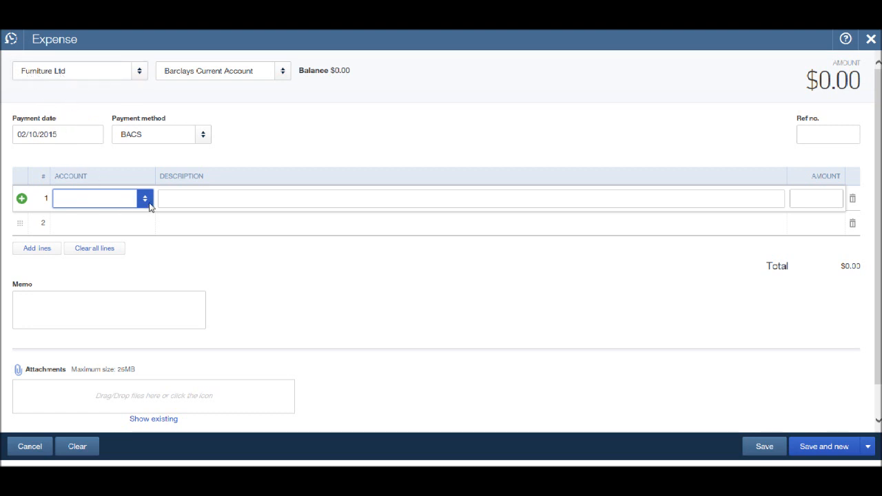
pyautogui.click(93, 198)
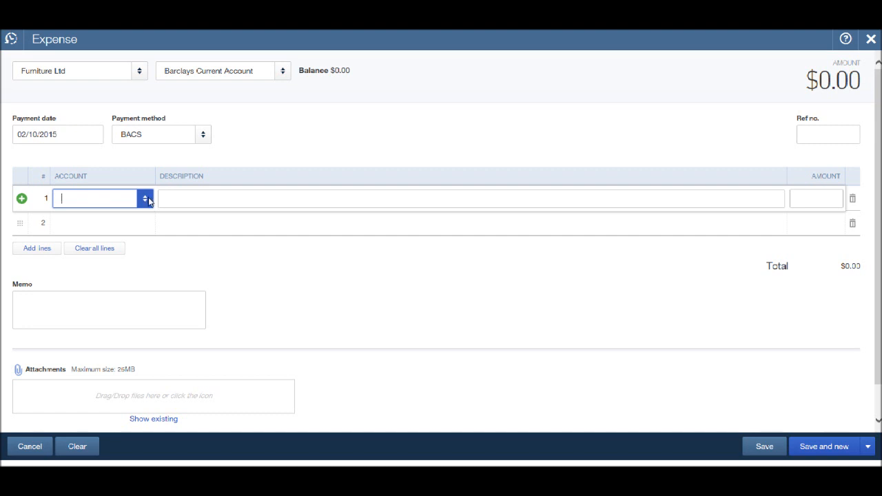
pyautogui.click(145, 198)
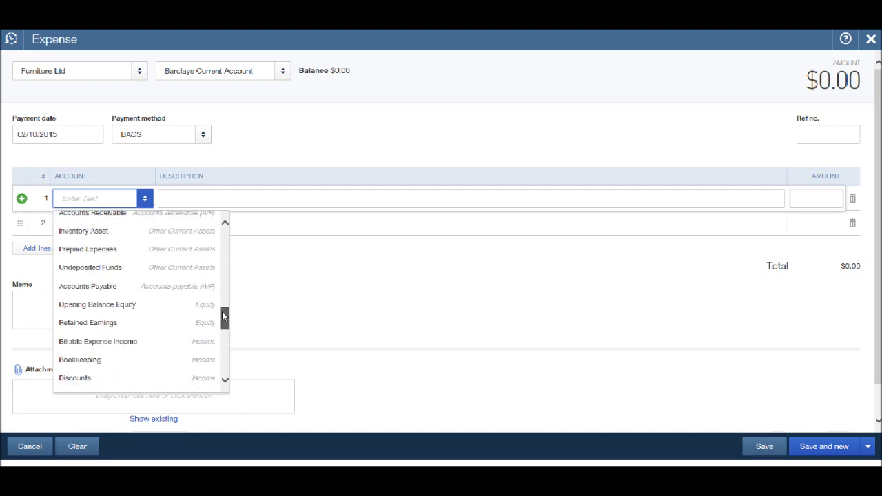
pyautogui.scroll(-3)
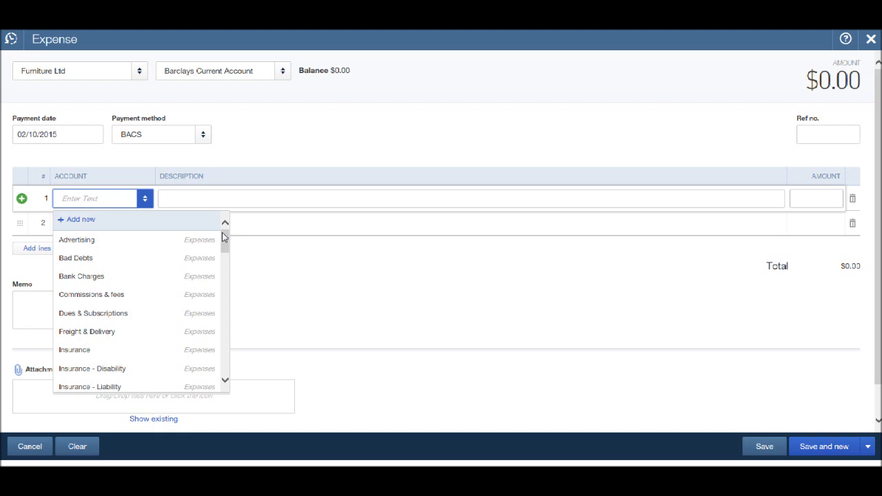
pyautogui.moveTo(97, 223)
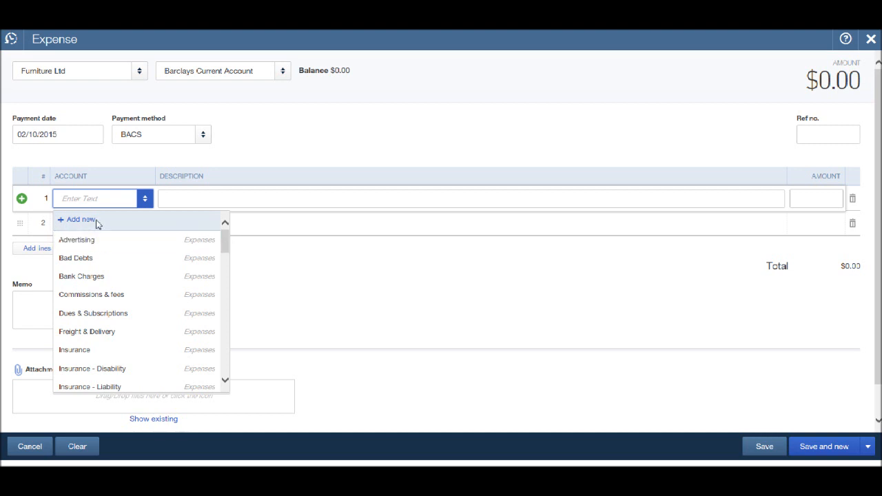
pyautogui.moveTo(90, 223)
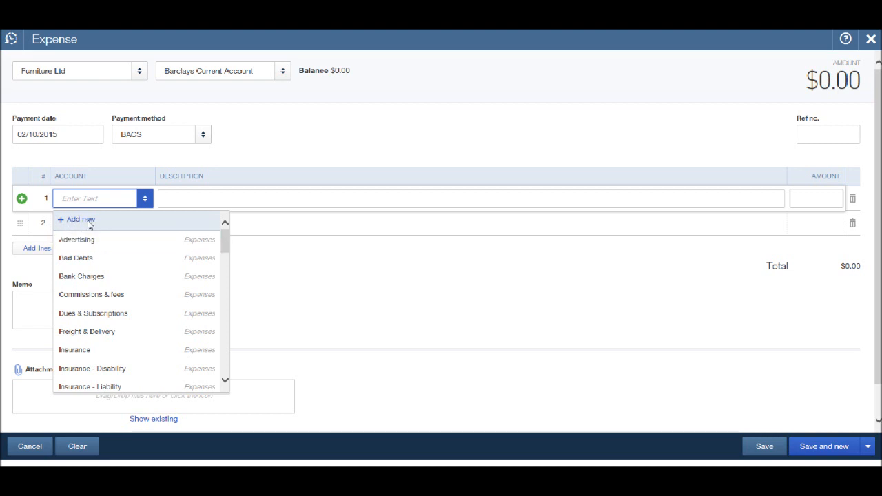
pyautogui.click(80, 219)
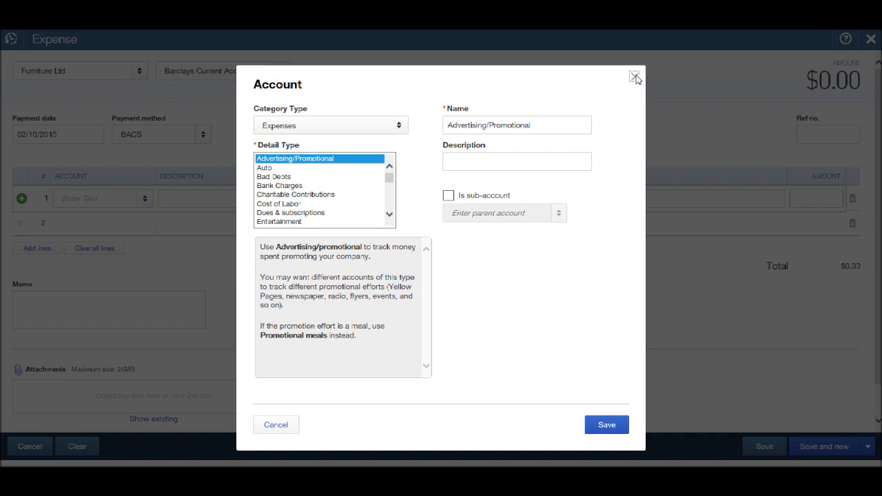
pyautogui.click(634, 76)
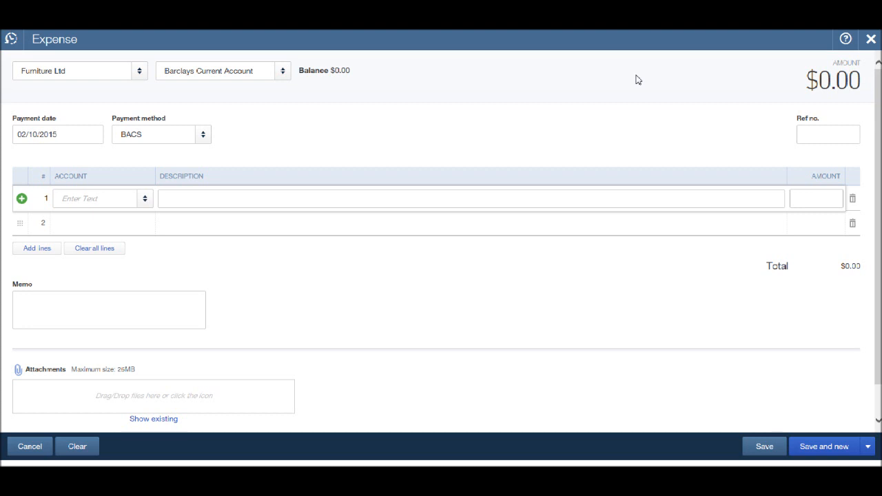
pyautogui.moveTo(143, 204)
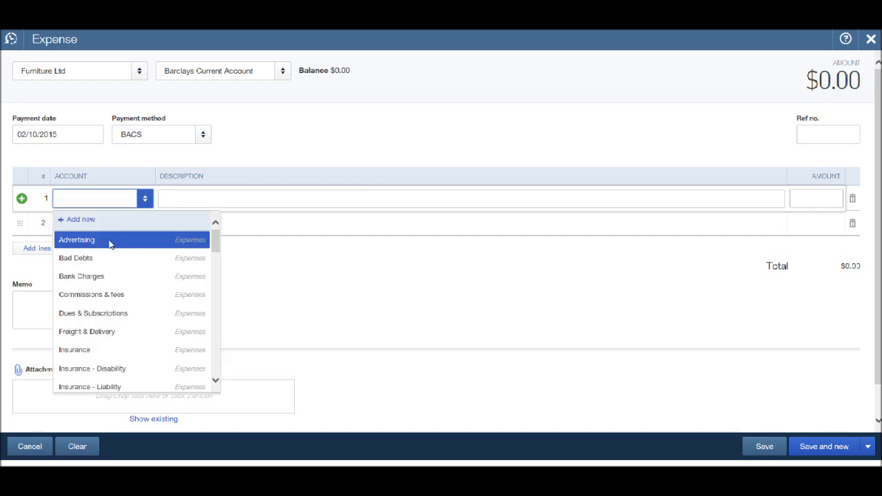
# Categorise line 1 as Advertising with description 'Ad furniture ltd magazine'
pyautogui.click(76, 240)
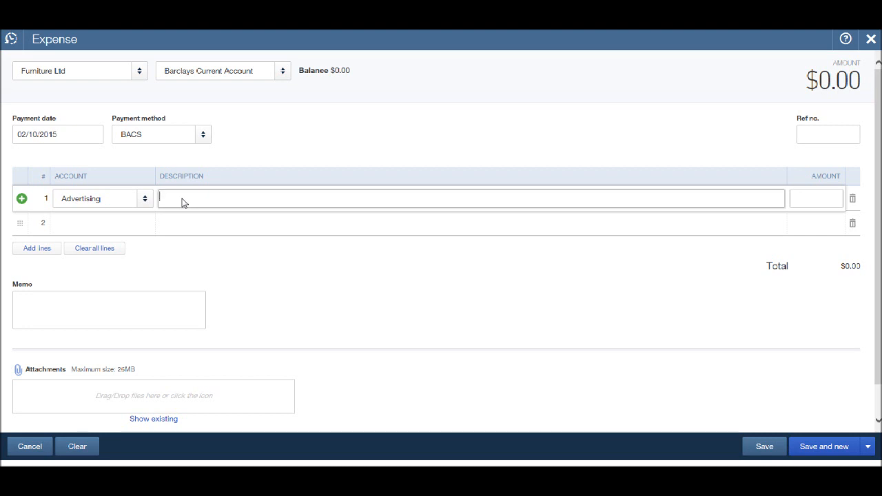
pyautogui.write('a')
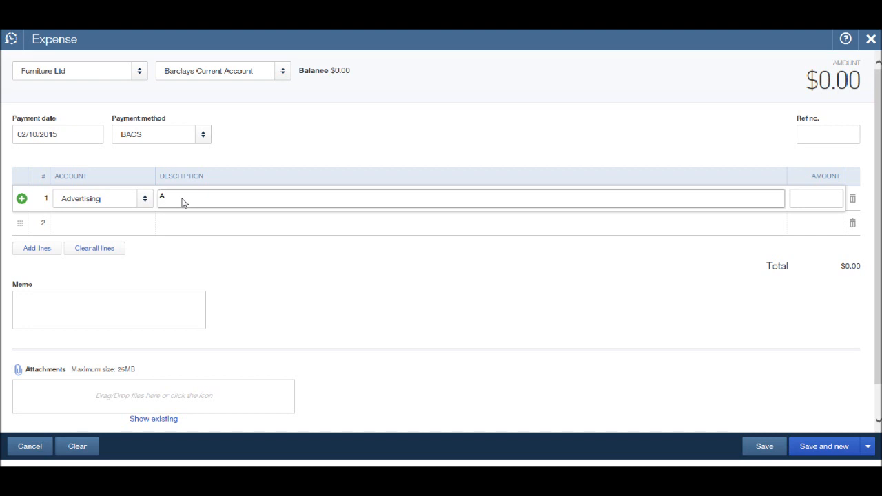
pyautogui.write('d')
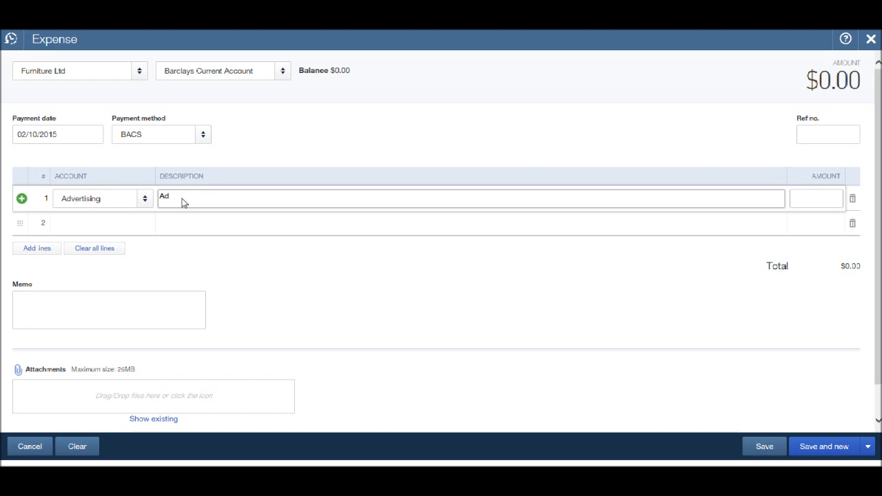
pyautogui.write('furnitu')
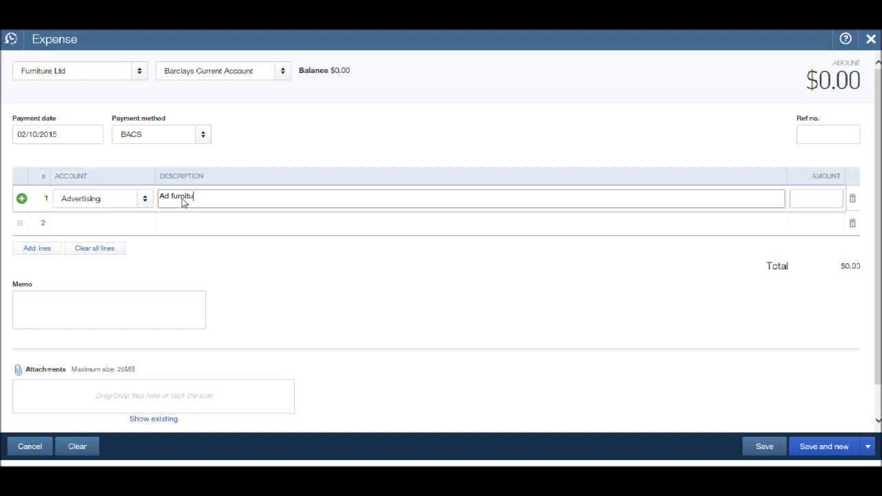
pyautogui.write('re ltd')
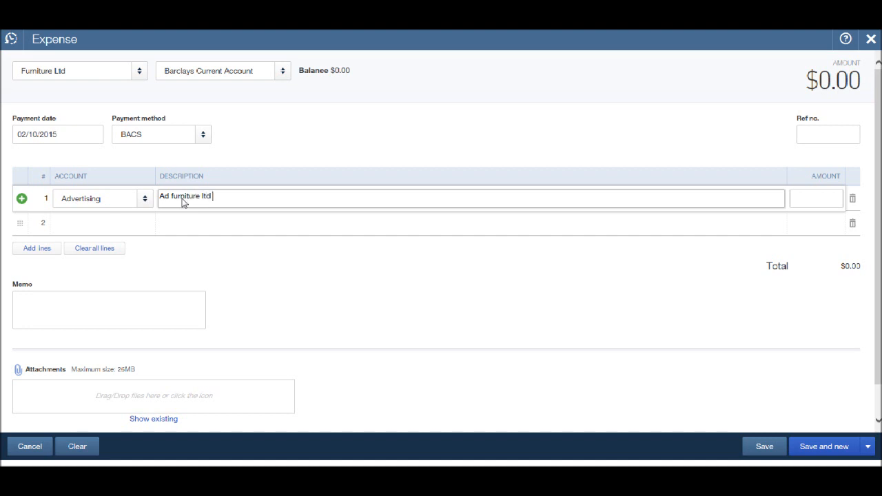
pyautogui.write('maga')
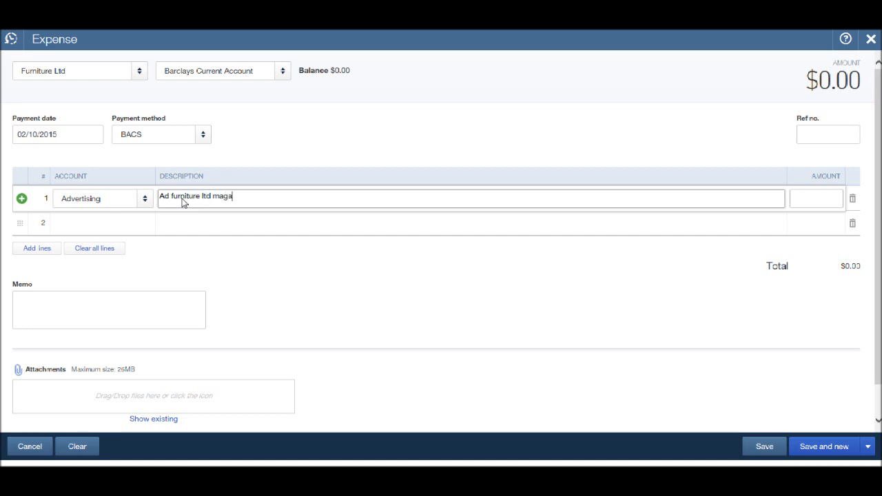
pyautogui.write('zine')
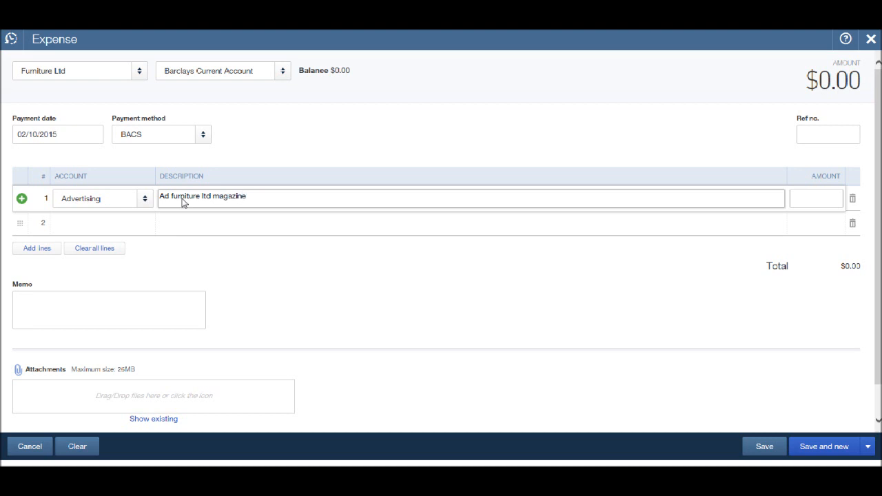
# Enter 50 as the line 1 amount
pyautogui.click(816, 199)
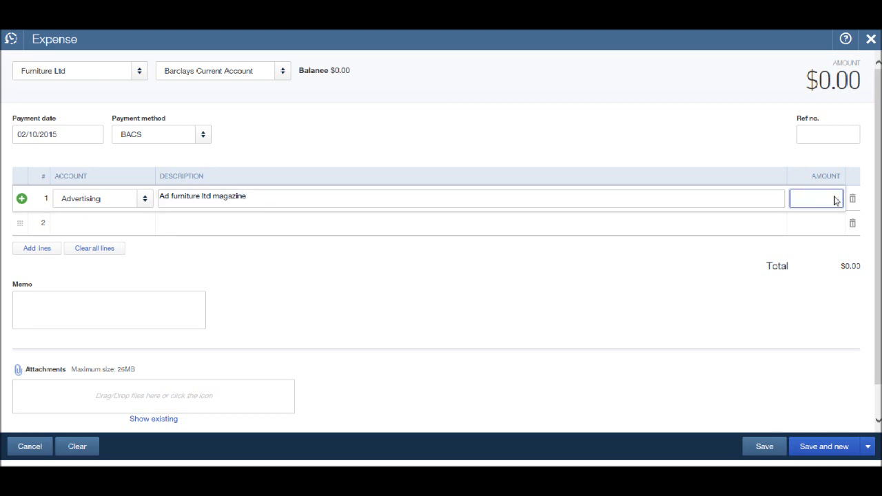
pyautogui.click(815, 198)
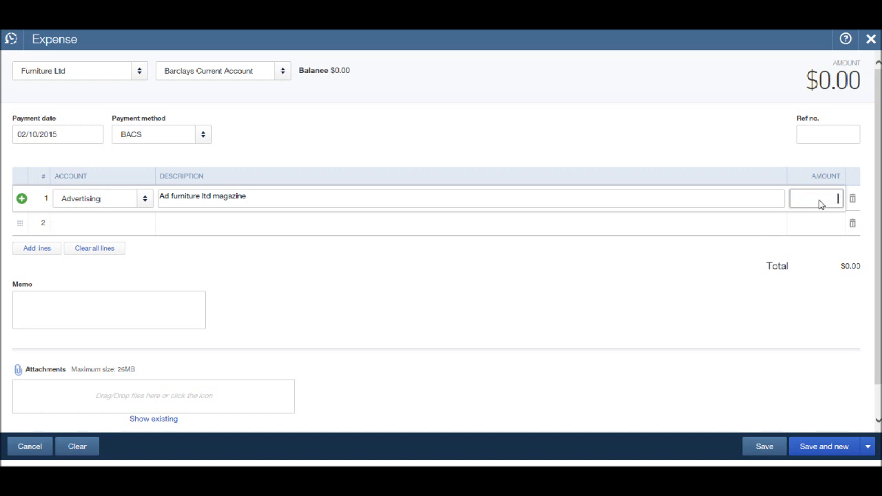
pyautogui.write('50.00')
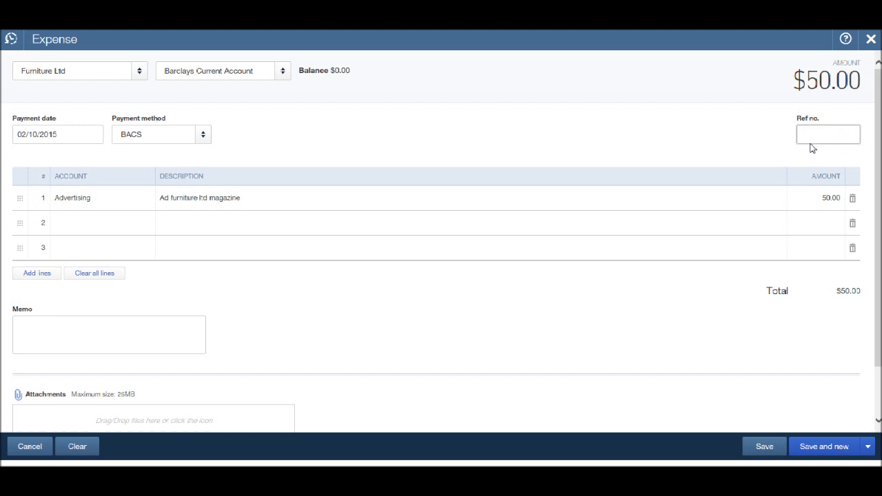
# Save the $50 expense via Save and new, leaving a blank expense form
pyautogui.click(827, 133)
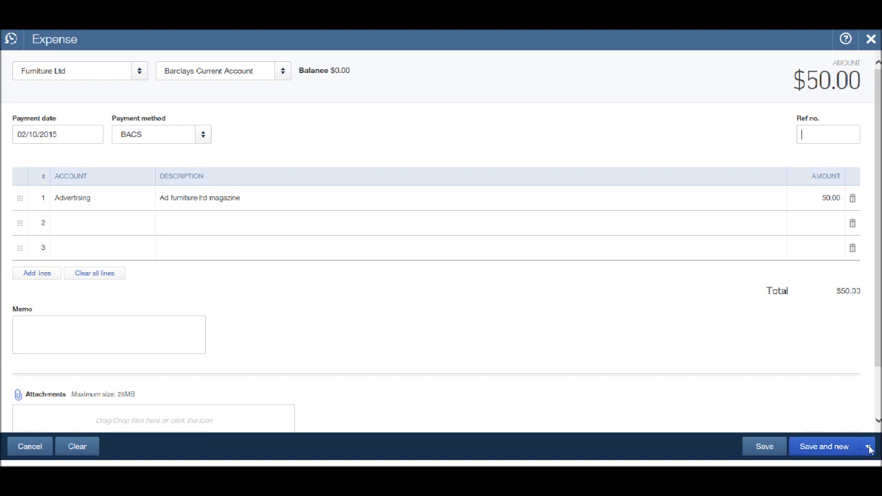
pyautogui.click(871, 446)
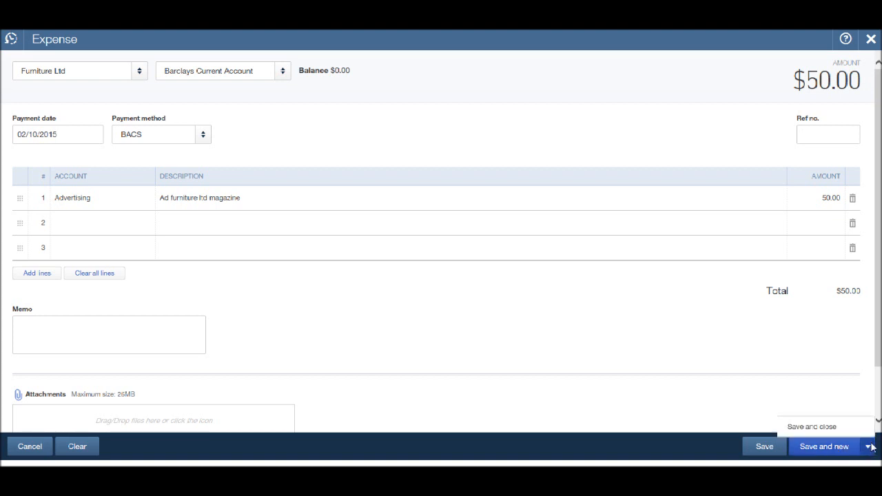
pyautogui.moveTo(823, 428)
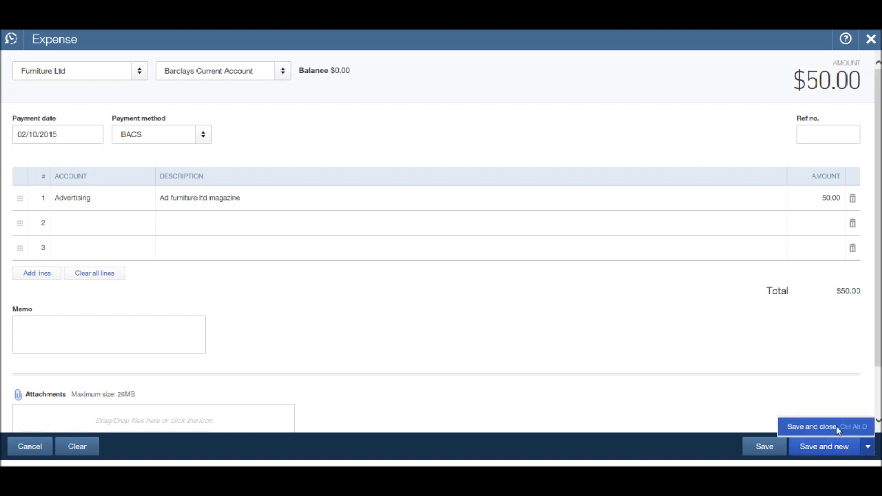
pyautogui.moveTo(810, 426)
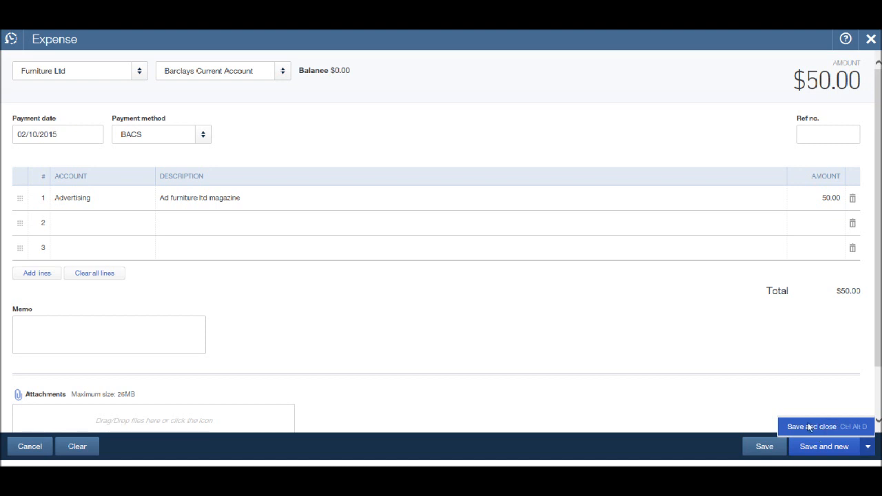
pyautogui.moveTo(540, 333)
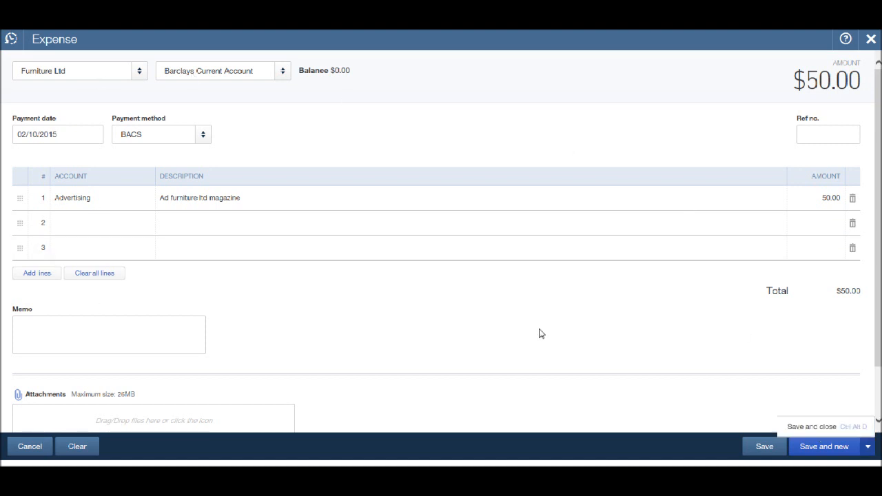
pyautogui.moveTo(546, 175)
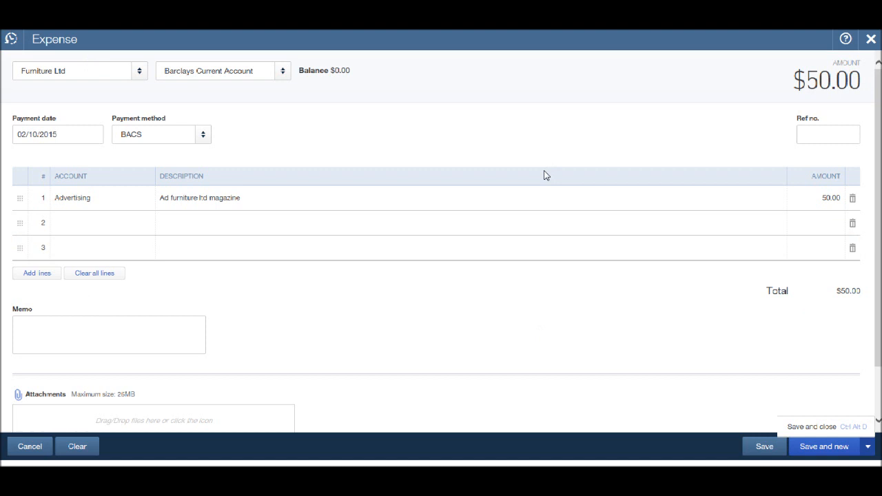
pyautogui.moveTo(693, 388)
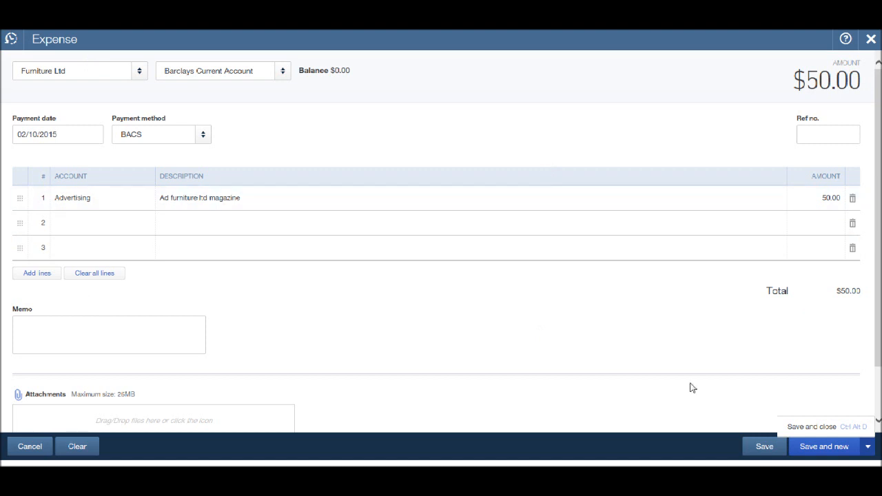
pyautogui.moveTo(843, 455)
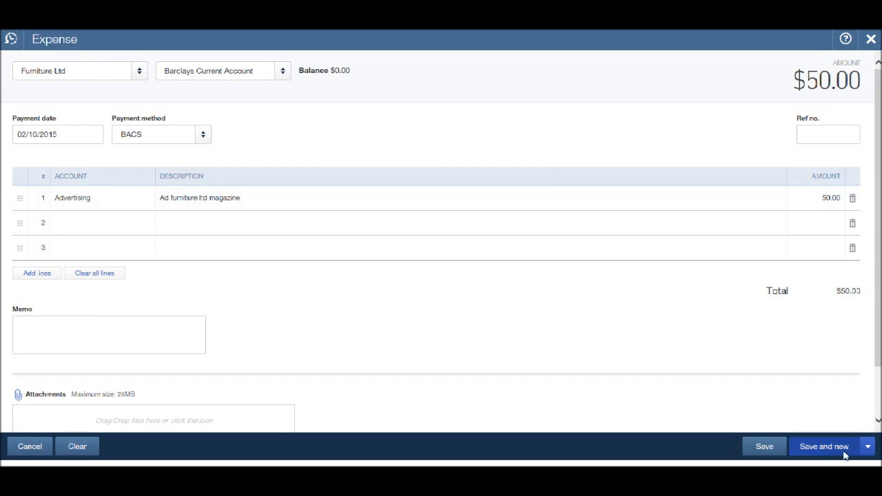
pyautogui.click(77, 446)
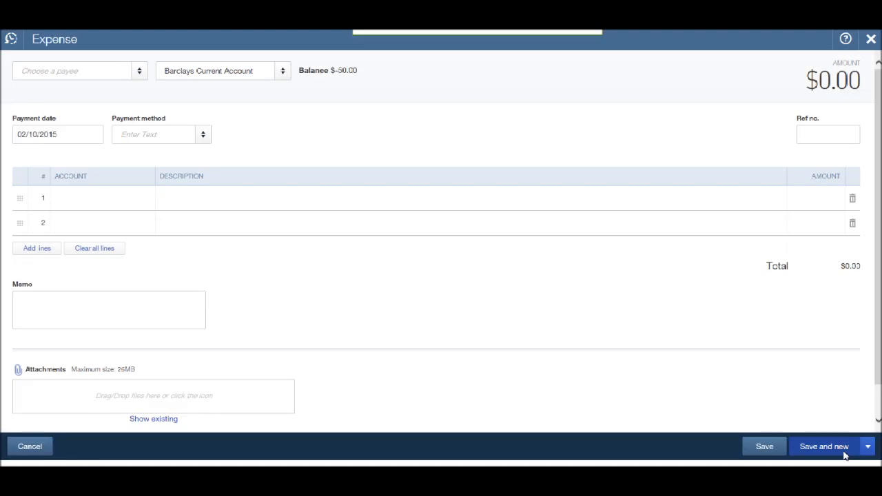
# Set payee Goofy Ltd paid from the Cash on hand account
pyautogui.click(824, 446)
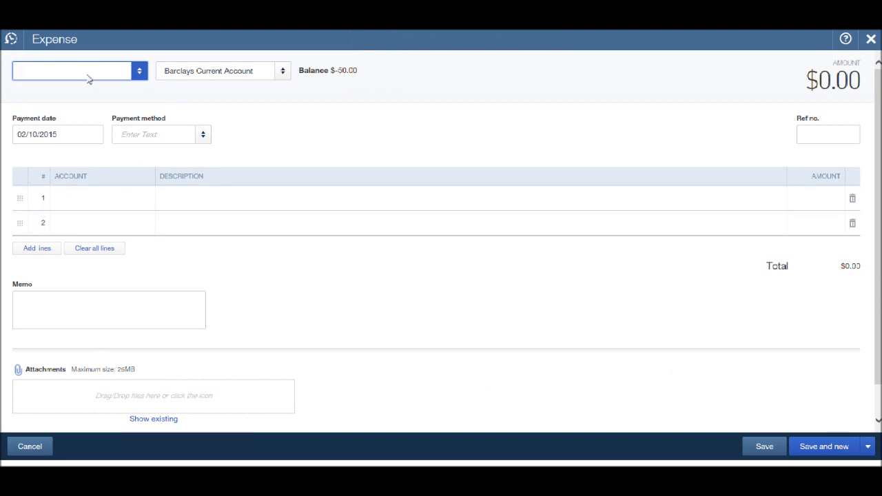
pyautogui.write('g')
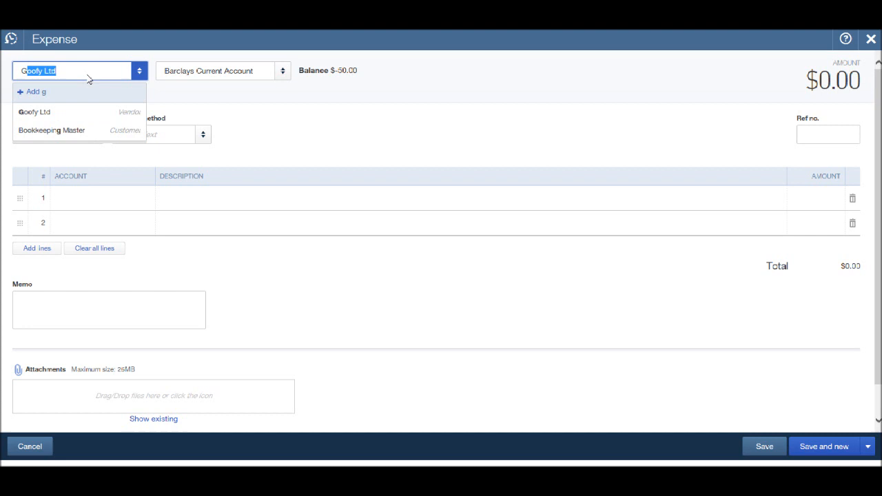
pyautogui.moveTo(66, 71)
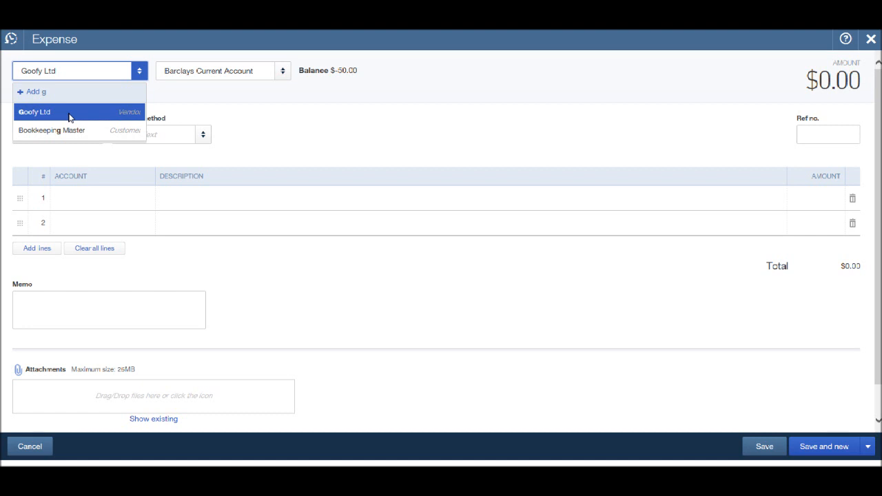
pyautogui.click(34, 112)
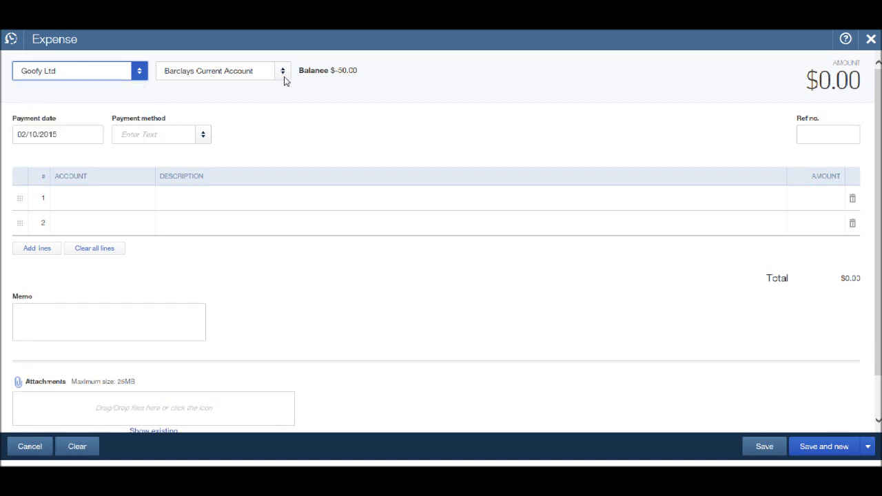
pyautogui.click(281, 70)
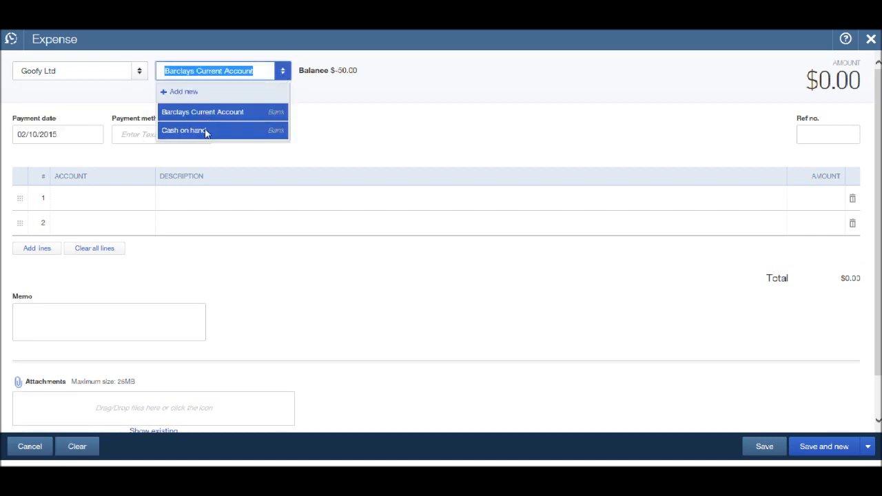
pyautogui.click(183, 130)
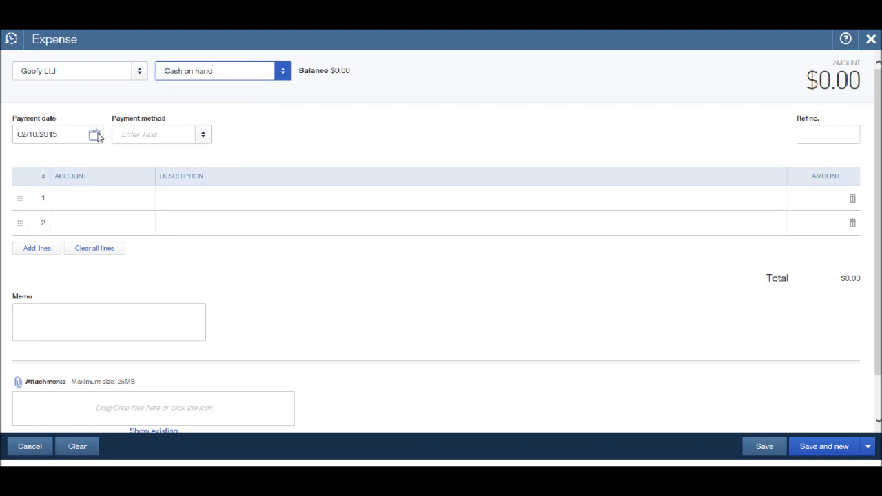
# Date the expense February 11 and set the payment method to Cash
pyautogui.click(94, 135)
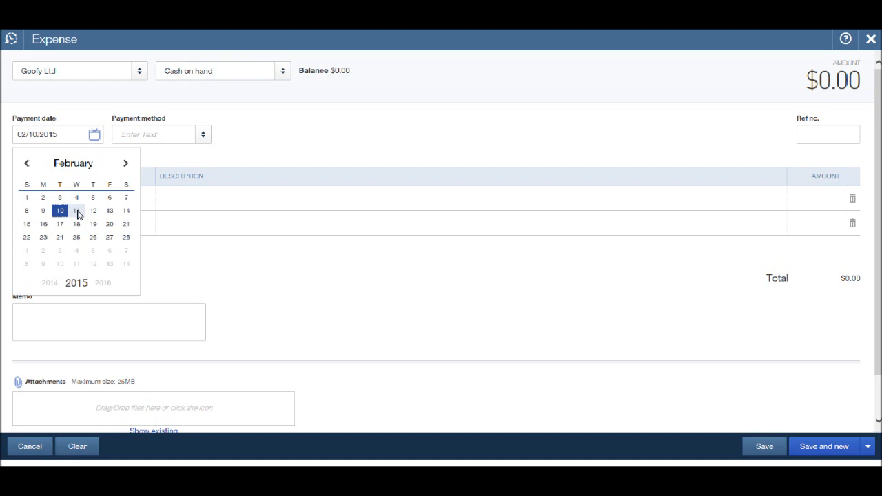
pyautogui.click(77, 210)
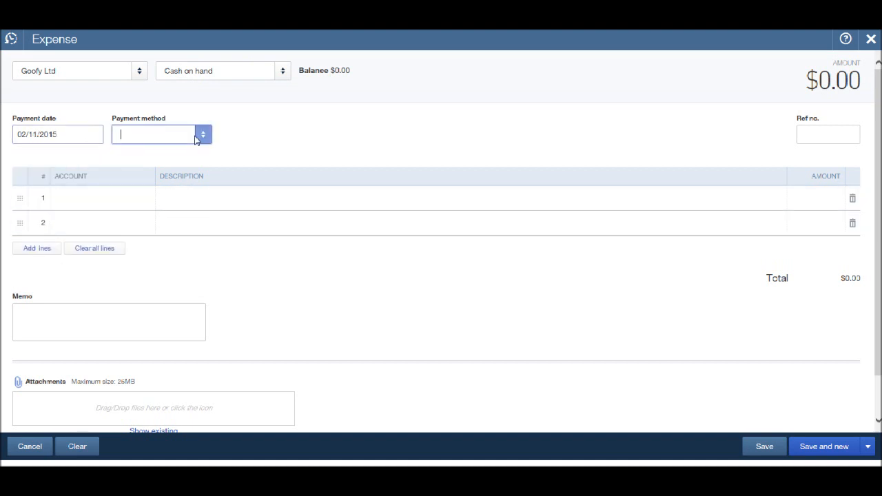
pyautogui.click(203, 134)
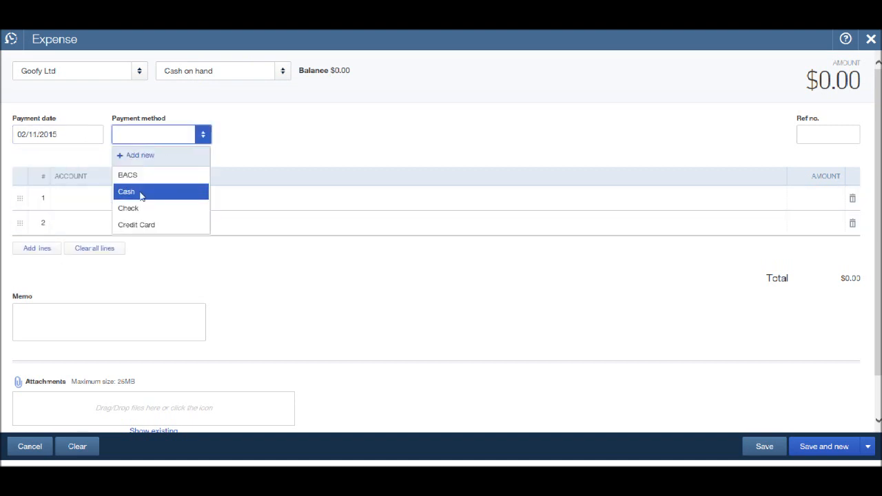
pyautogui.click(126, 191)
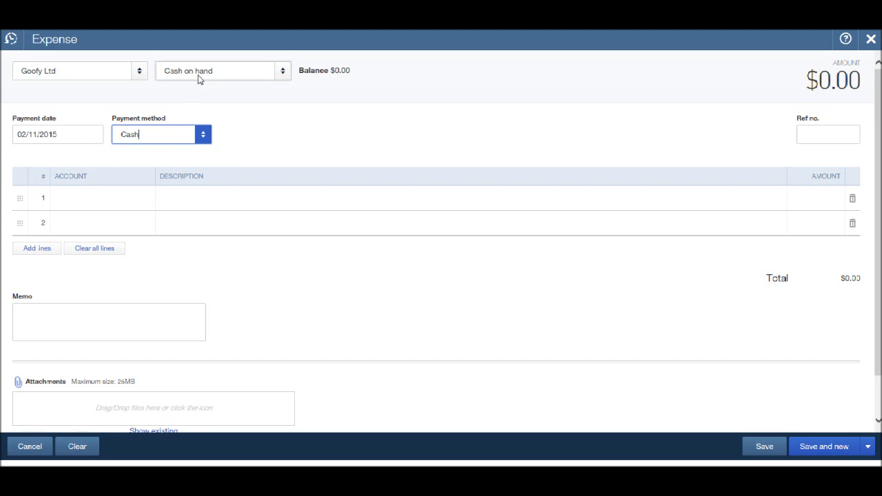
pyautogui.click(94, 198)
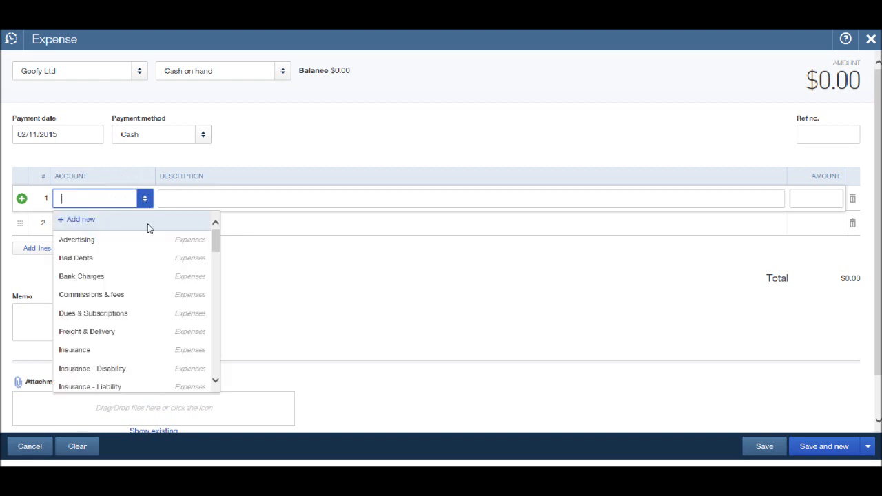
# Record line 1 as Insurance, 'Business Insurance', amount 120
pyautogui.click(74, 350)
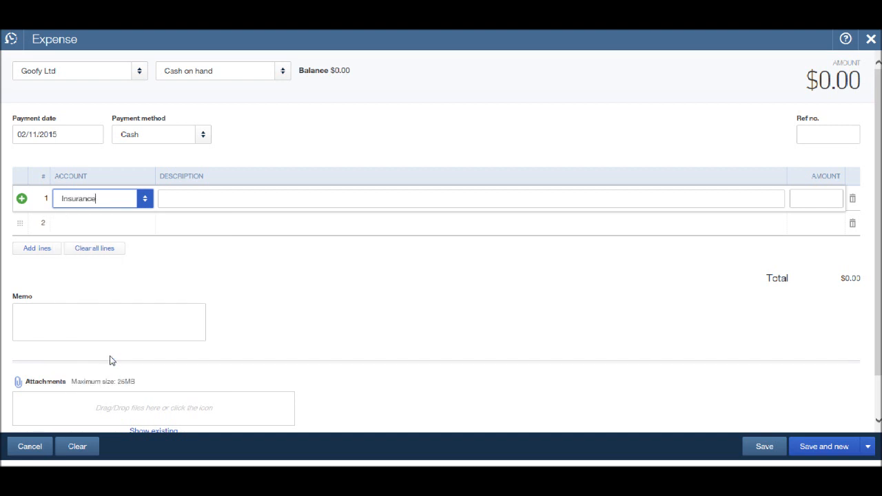
pyautogui.click(471, 198)
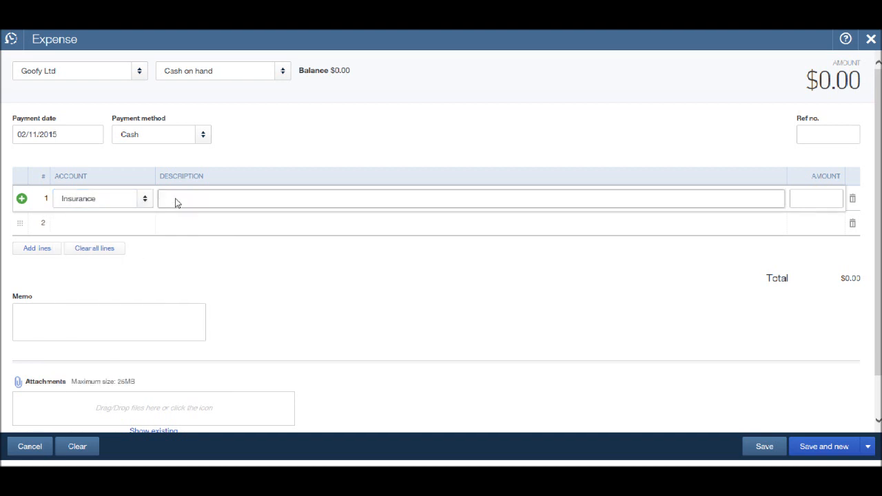
pyautogui.write('Business')
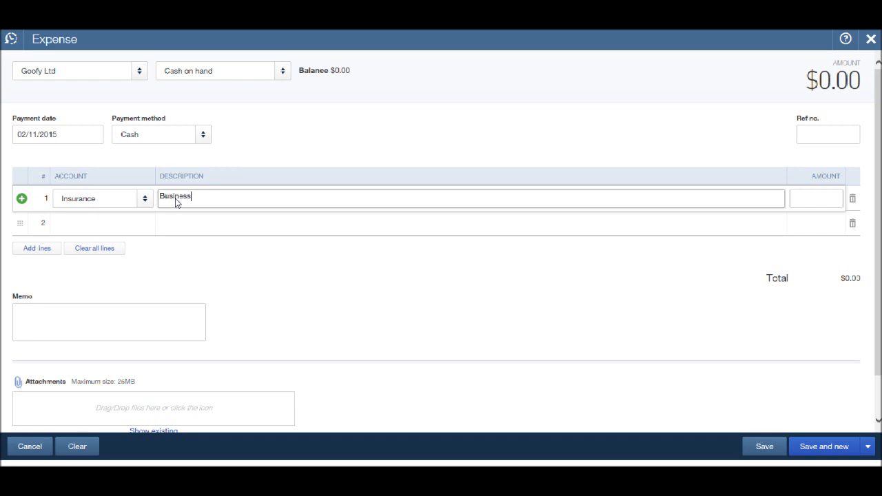
pyautogui.write('Insuran')
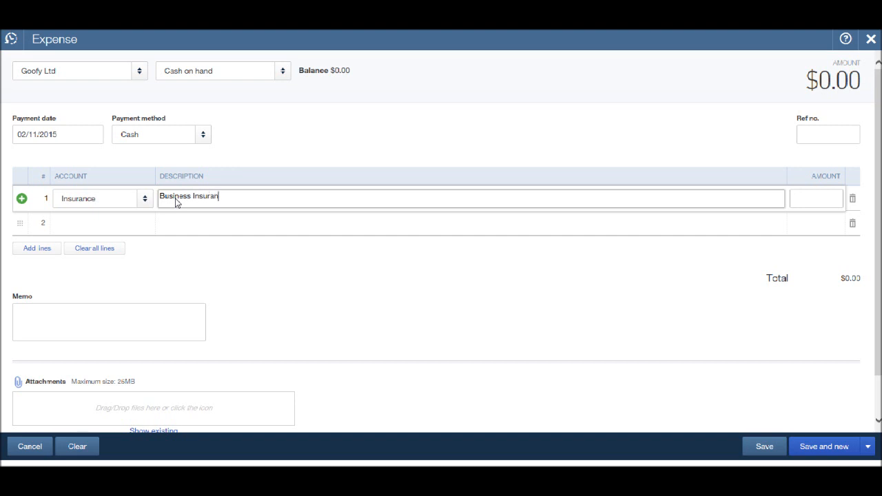
pyautogui.click(815, 198)
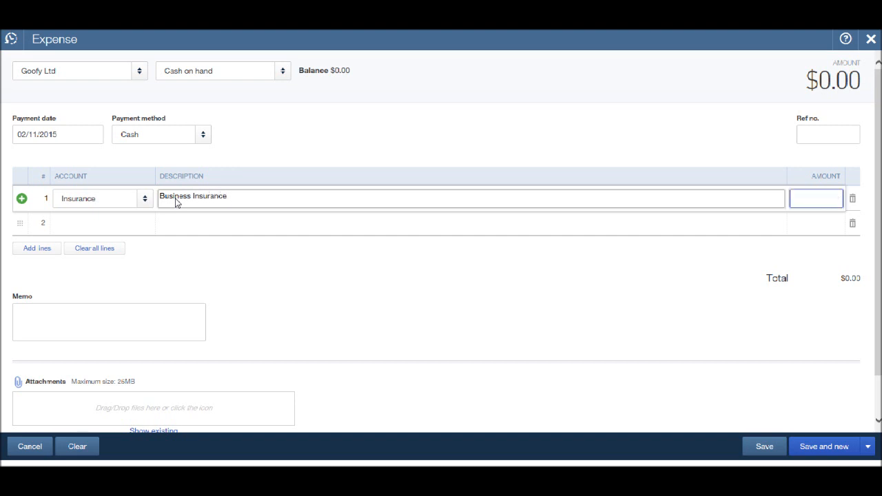
pyautogui.write('120.00')
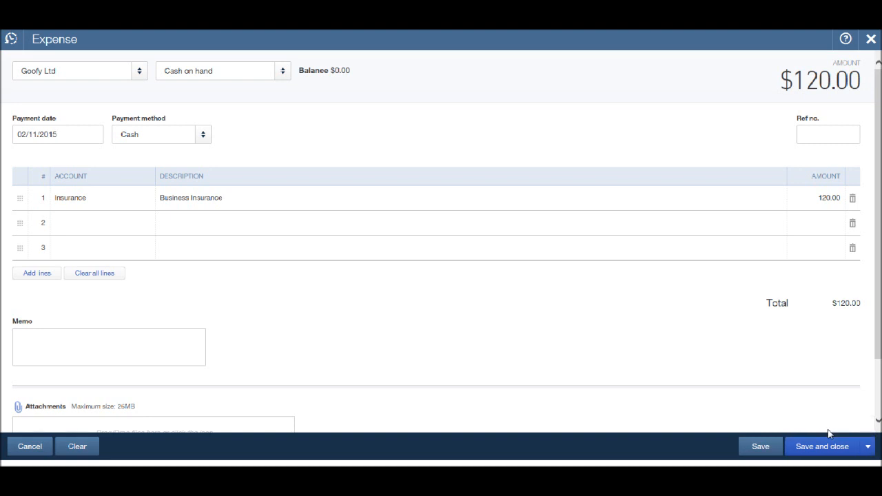
# Save and close the Goofy Ltd expense and return to the vendor list
pyautogui.click(821, 447)
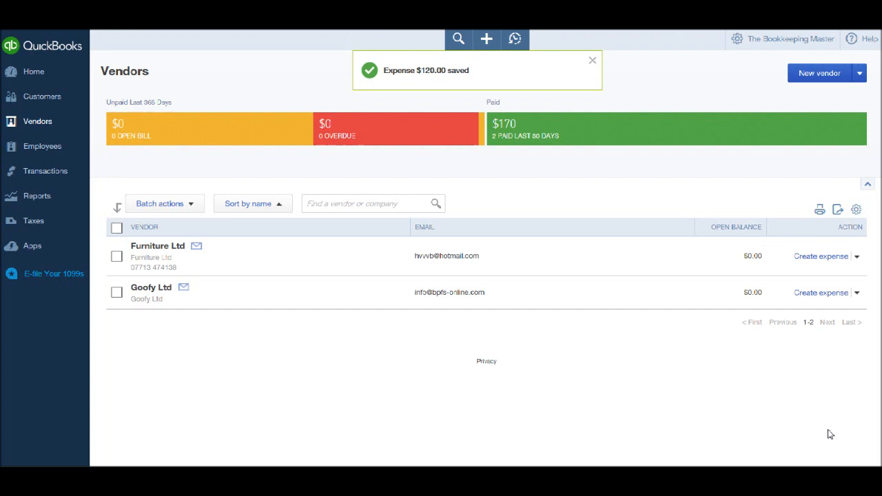
pyautogui.click(591, 60)
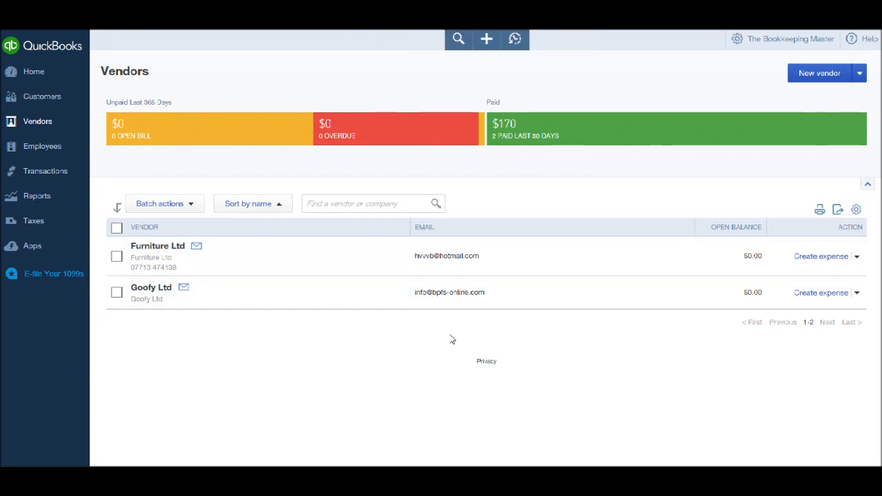